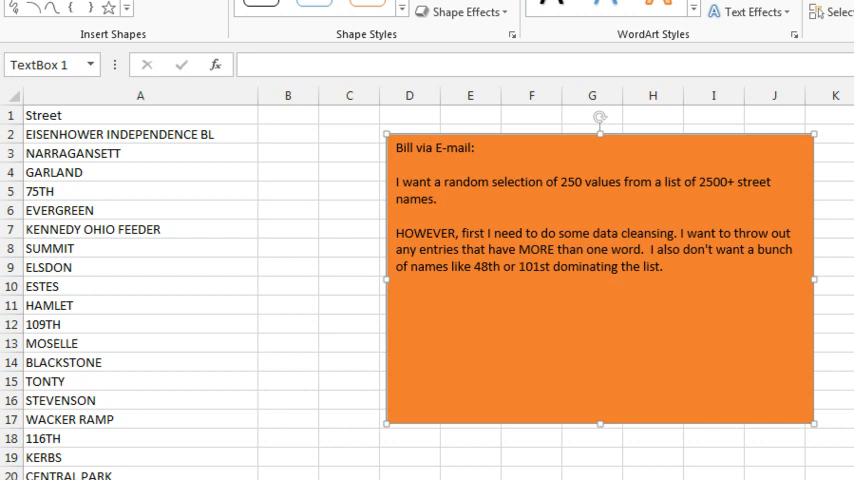
# Return to the street list and enter the heading 'Word' in B1
pyautogui.click(122, 152)
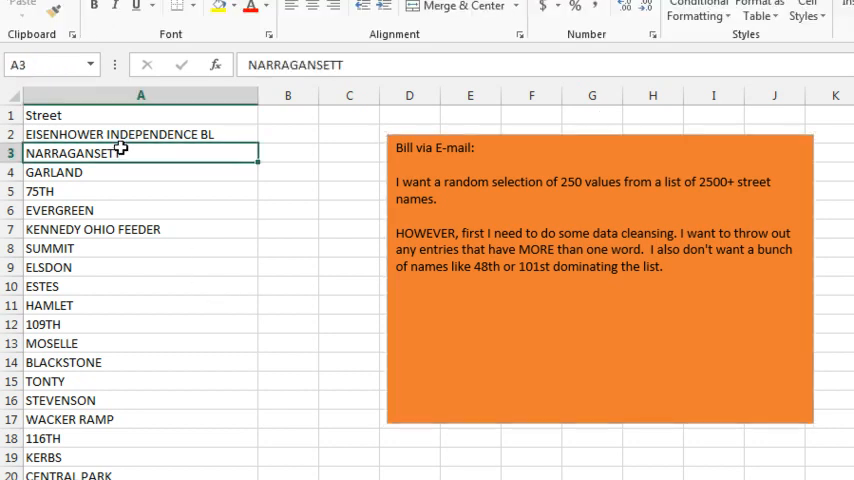
pyautogui.scroll(-3)
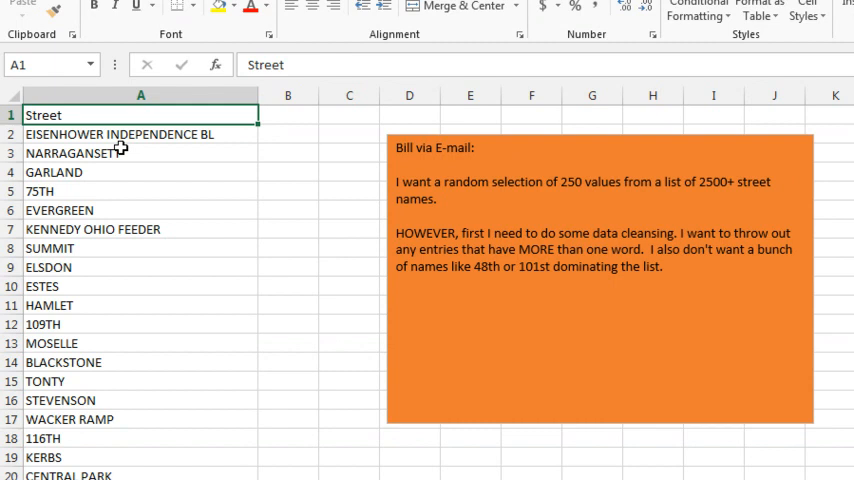
pyautogui.click(140, 133)
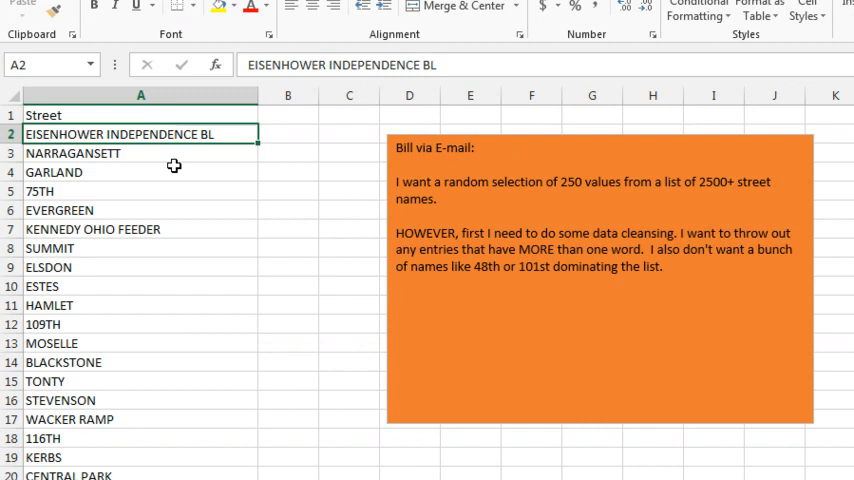
pyautogui.click(288, 114)
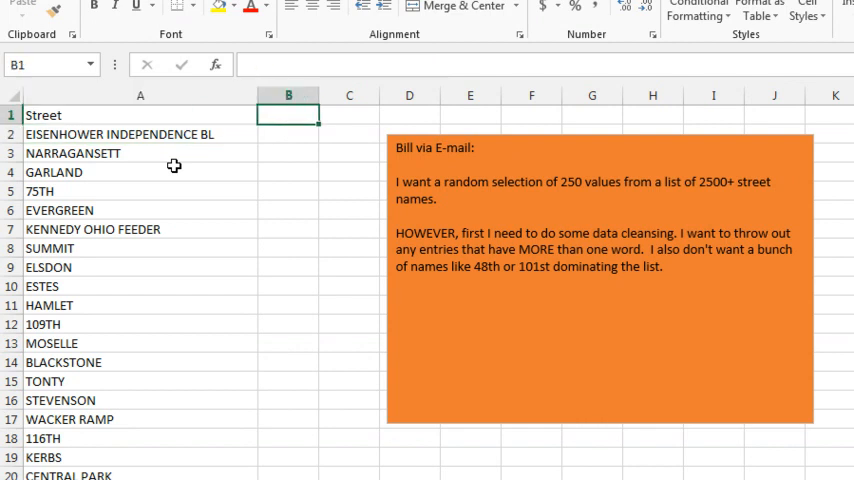
pyautogui.write('Word')
pyautogui.click(289, 134)
pyautogui.write('=')
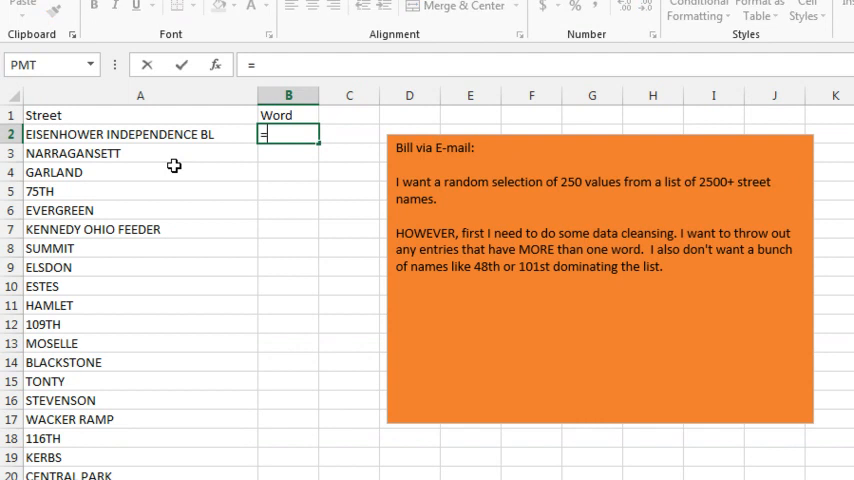
# Try a =WORDS(A2) formula in B2, then remove its #NAME? result
pyautogui.write('WORDCOU')
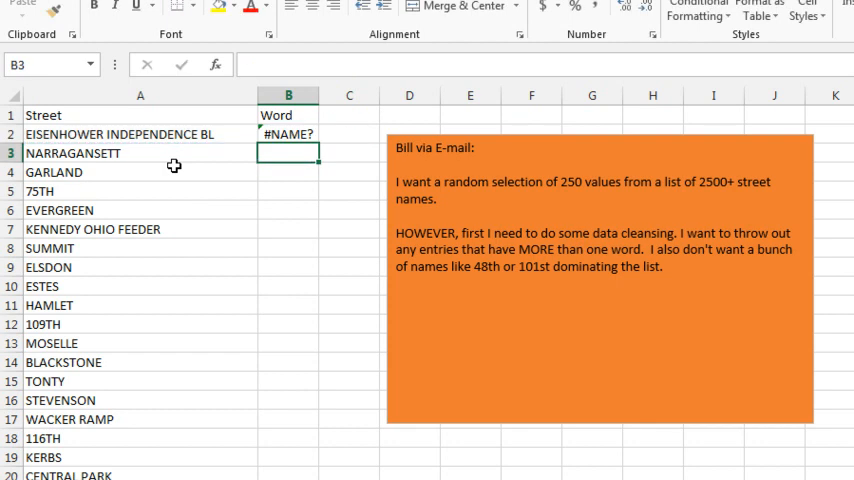
pyautogui.write('=WORDS(A2')
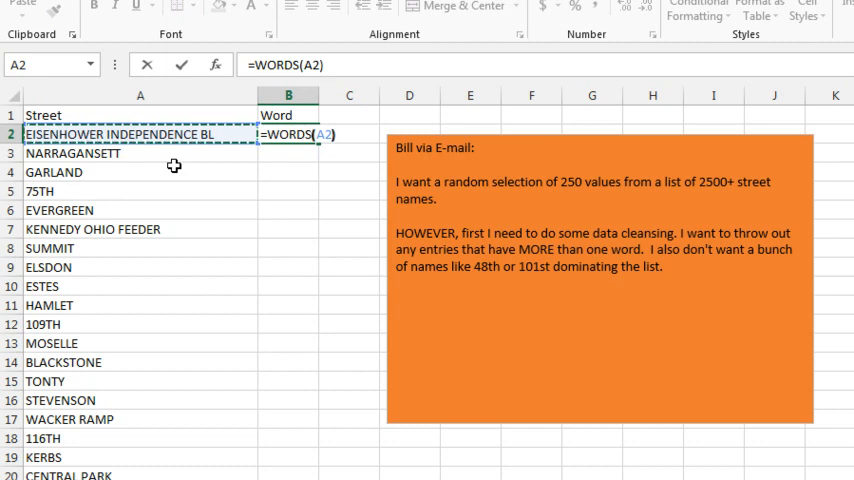
pyautogui.press('enter')
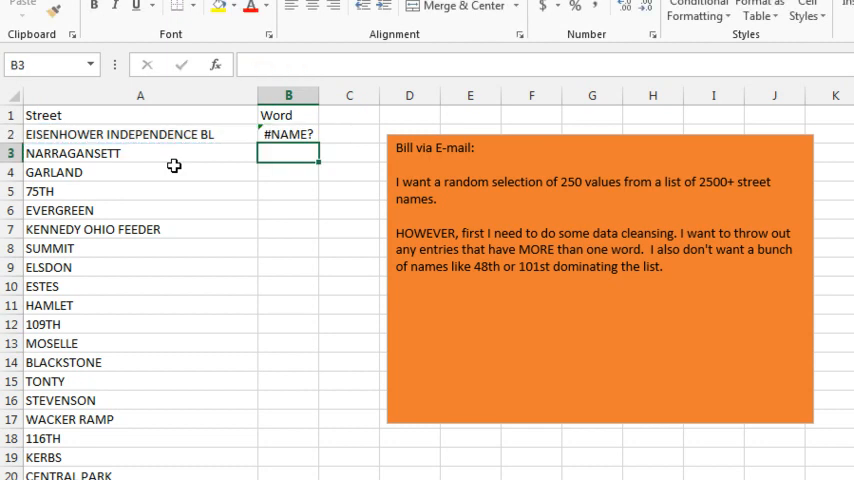
pyautogui.click(288, 133)
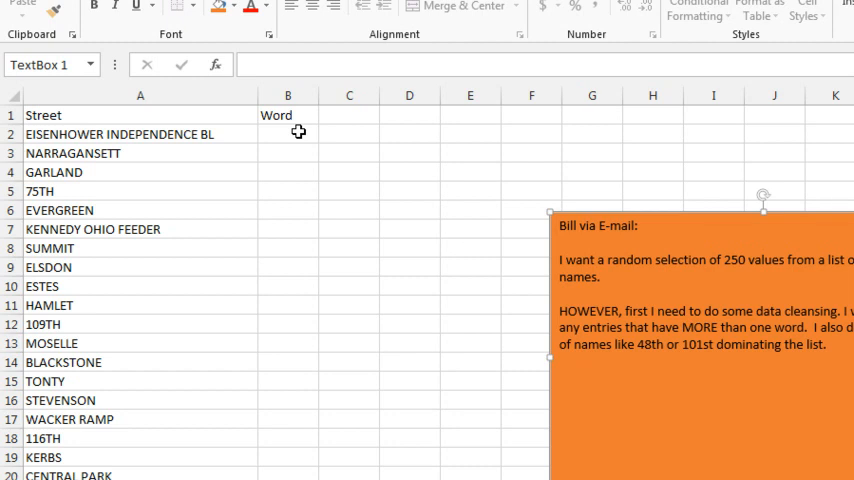
# Copy column A's street names into column C
pyautogui.click(140, 133)
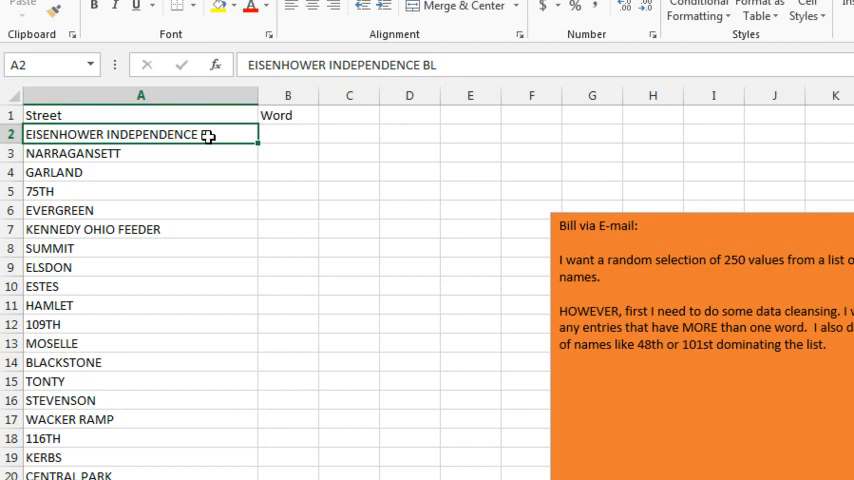
pyautogui.scroll(-3)
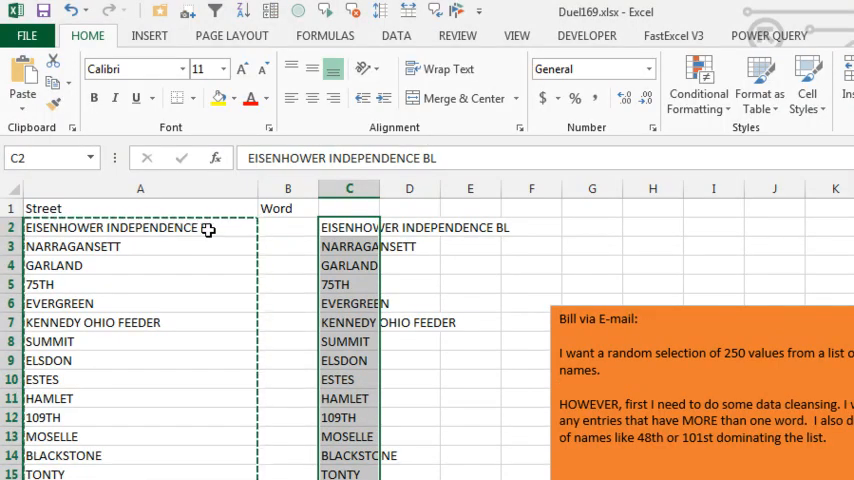
pyautogui.click(396, 35)
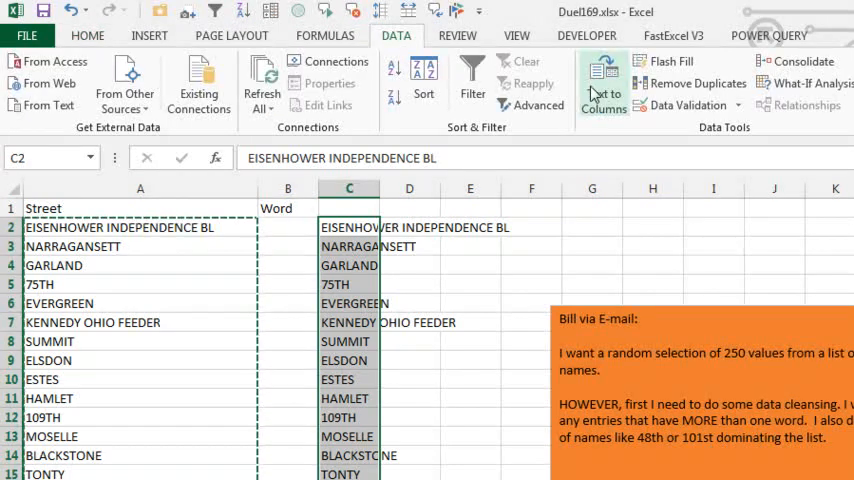
# Split column C's street names at spaces with Text to Columns, Delimited, Space
pyautogui.click(603, 83)
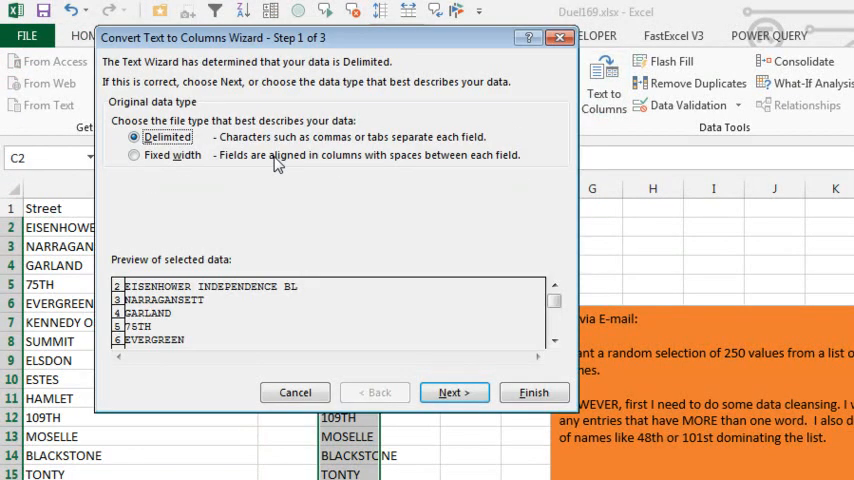
pyautogui.click(453, 392)
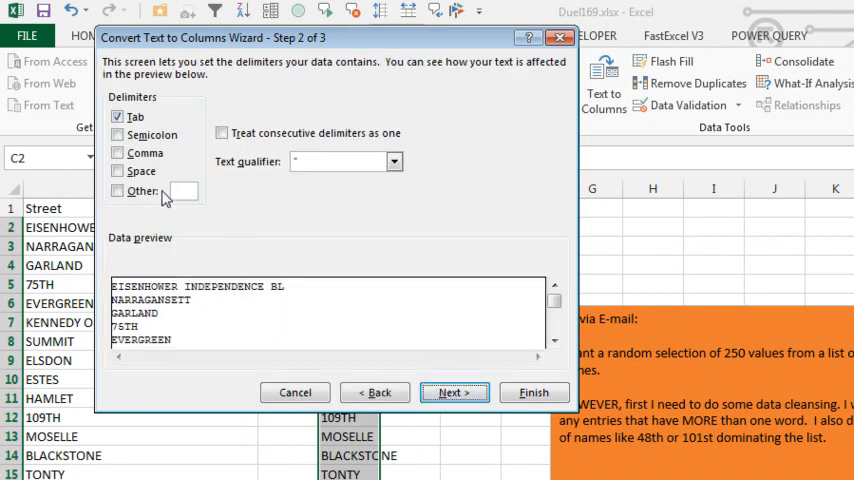
pyautogui.click(118, 171)
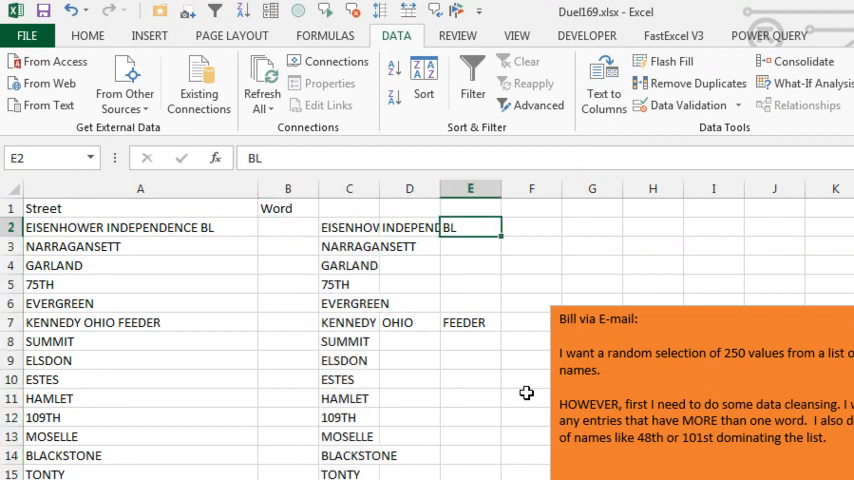
# Add a word count in column B, delete multi-word rows, and clear columns C–E
pyautogui.click(287, 227)
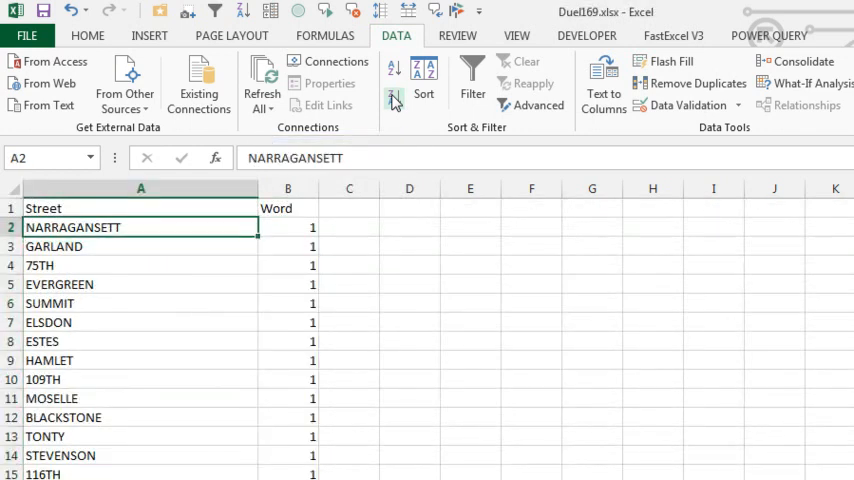
# Sort streets A to Z, delete numbered names, and shuffle them by a =RAND() Rand column
pyautogui.click(394, 68)
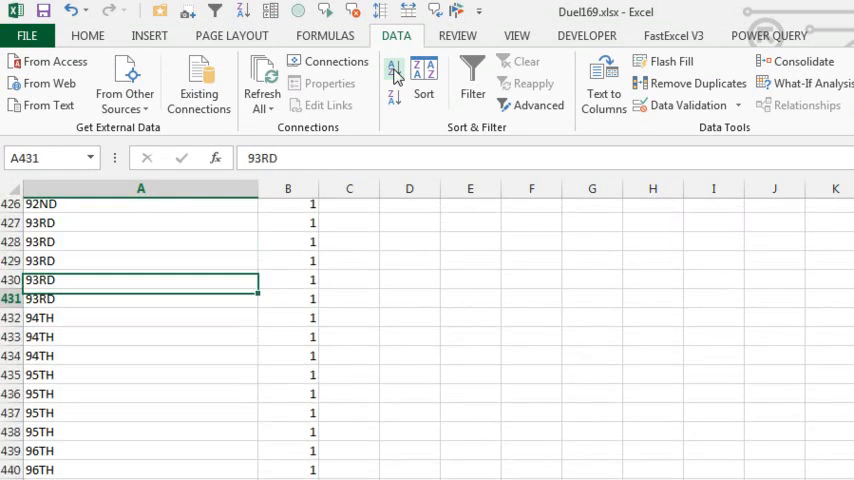
pyautogui.click(423, 75)
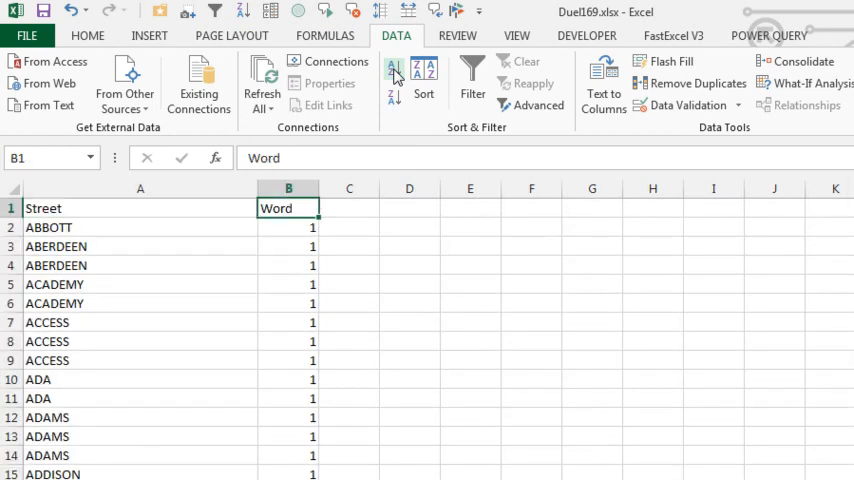
pyautogui.write('=RAND(')
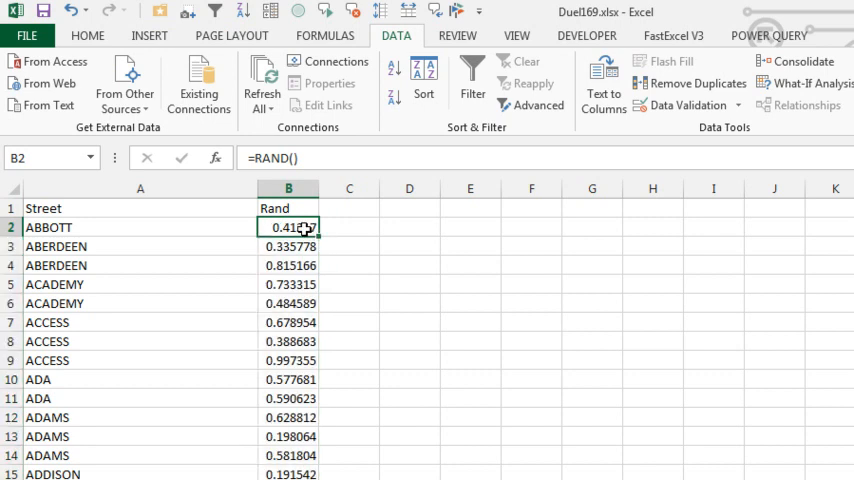
pyautogui.click(393, 70)
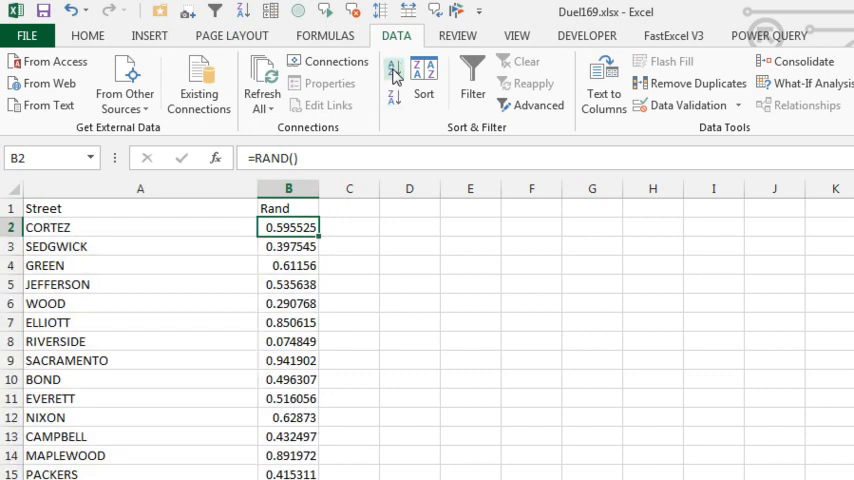
pyautogui.click(140, 227)
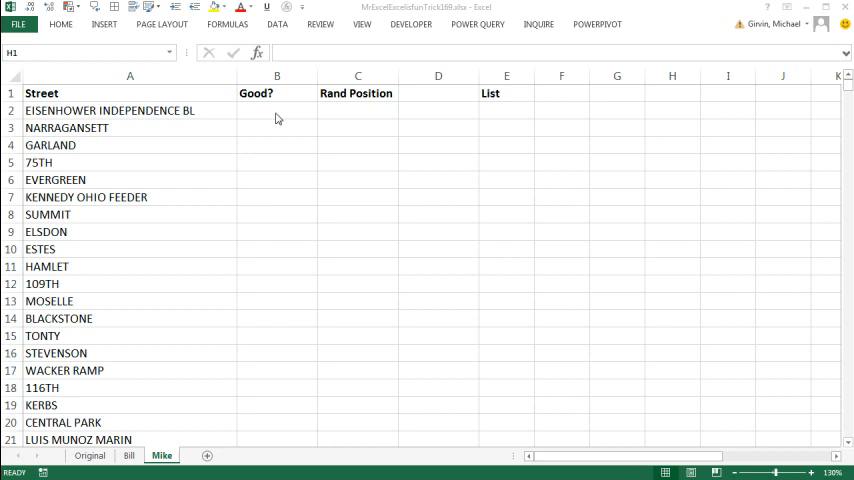
pyautogui.click(277, 110)
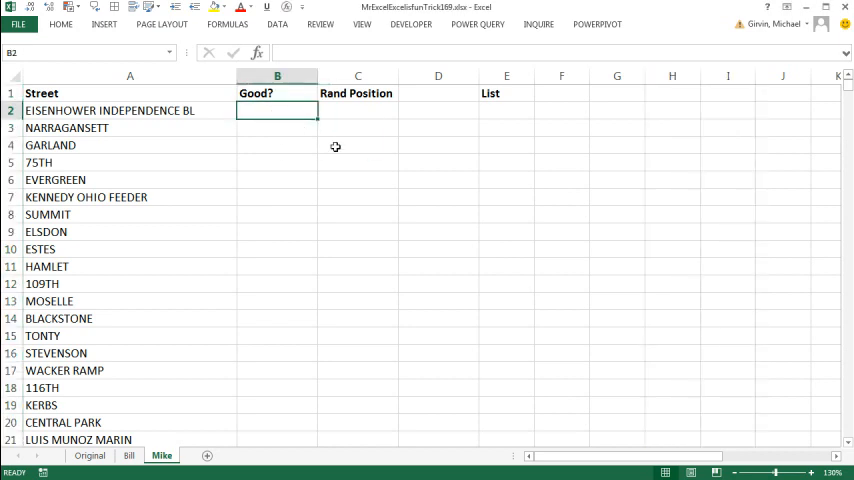
pyautogui.write('=words')
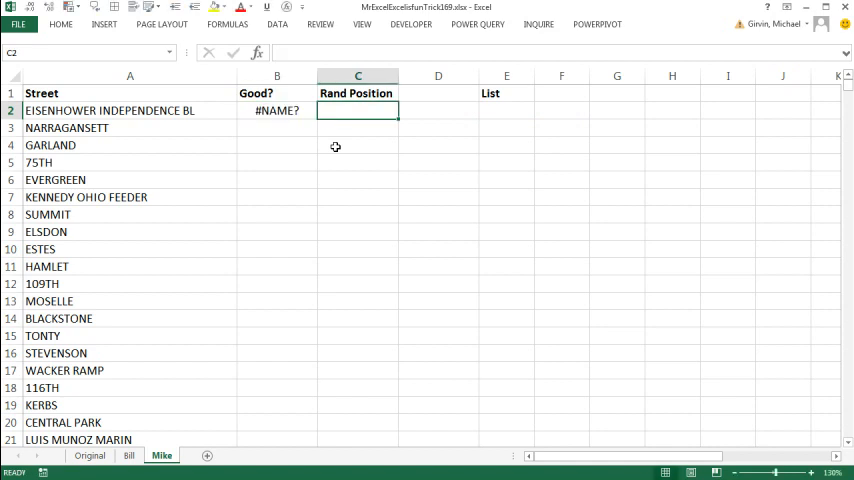
pyautogui.click(277, 110)
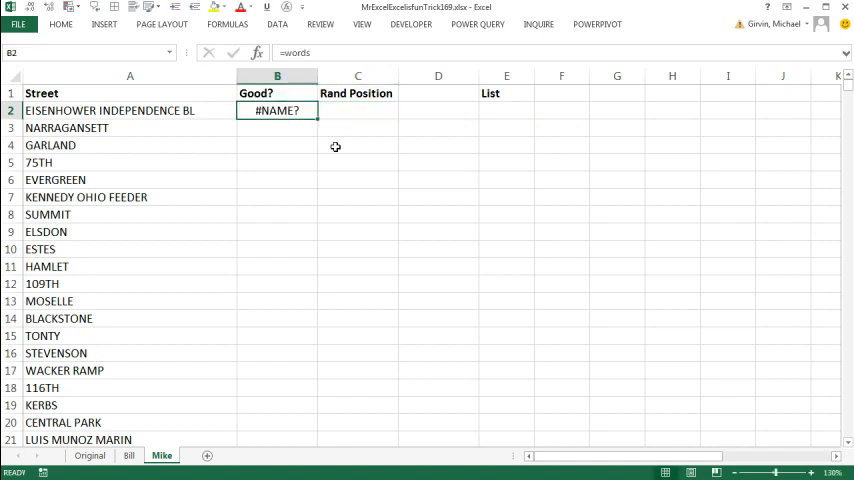
pyautogui.press('Delete')
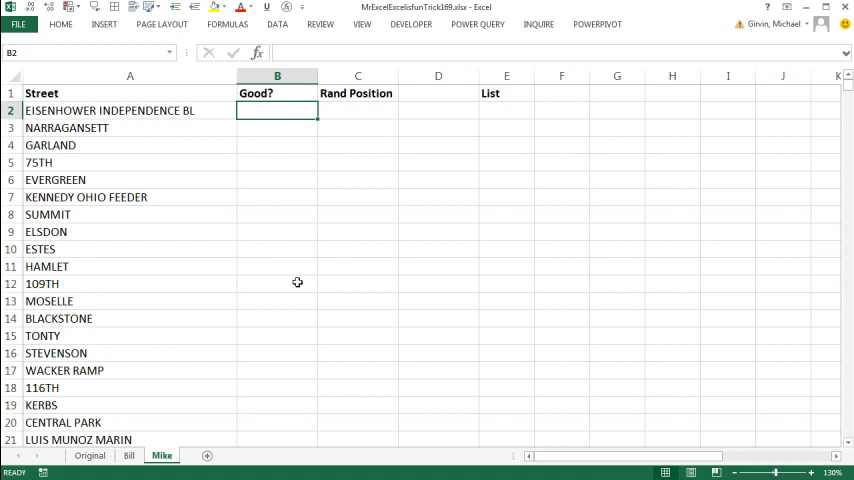
# Fill the Good? column with =LEFT(A2,1)+0 to convert each first character to a number
pyautogui.write('=LEFT(')
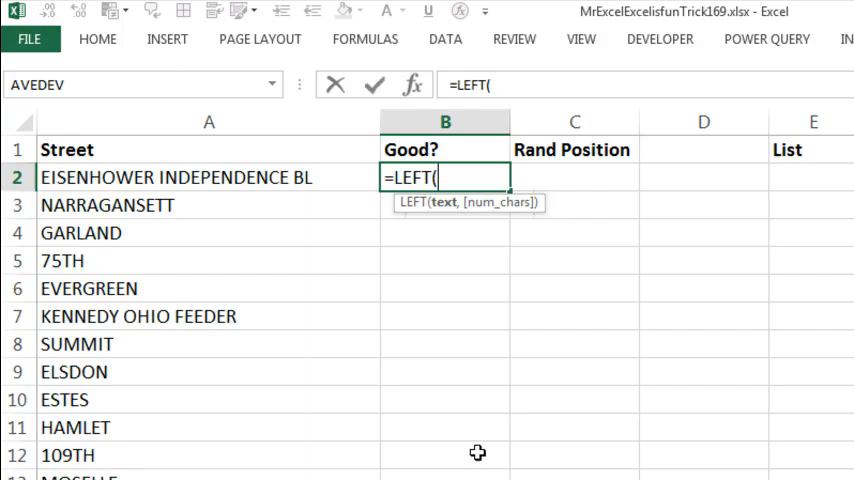
pyautogui.click(208, 177)
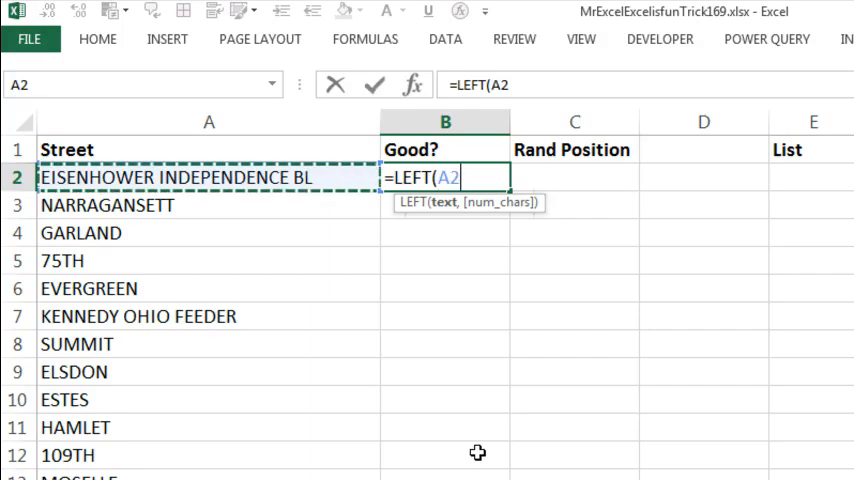
pyautogui.write(',1)')
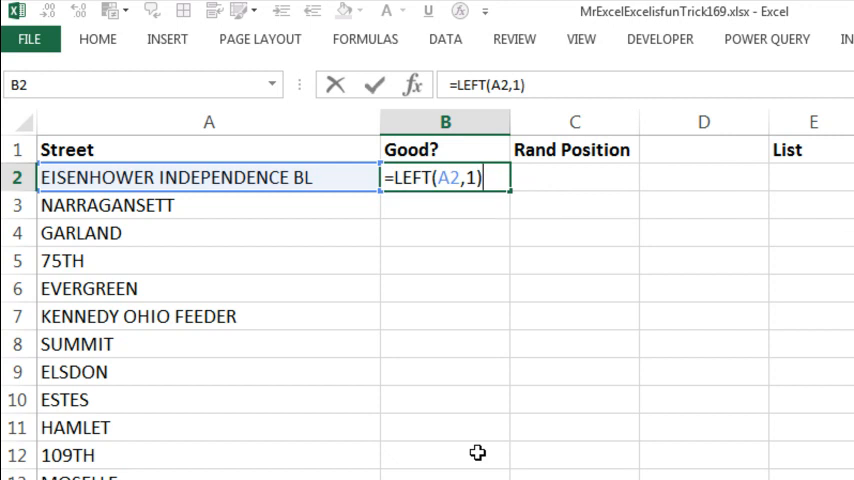
pyautogui.press('enter')
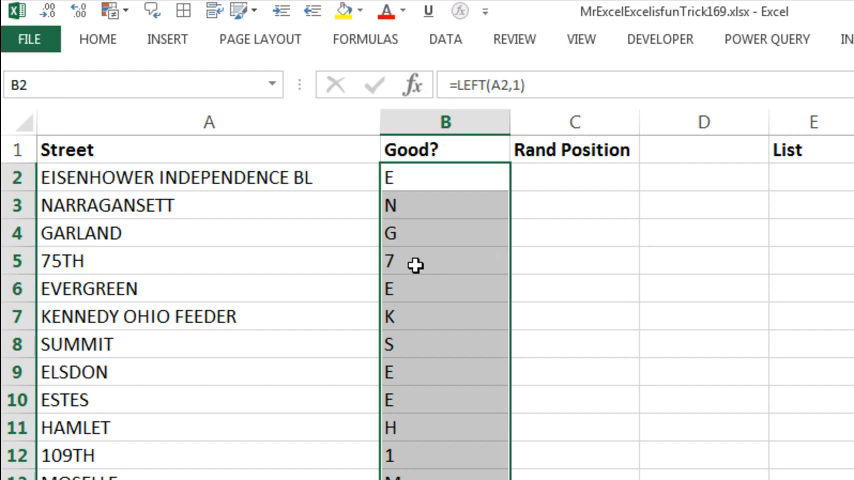
pyautogui.moveTo(410, 265)
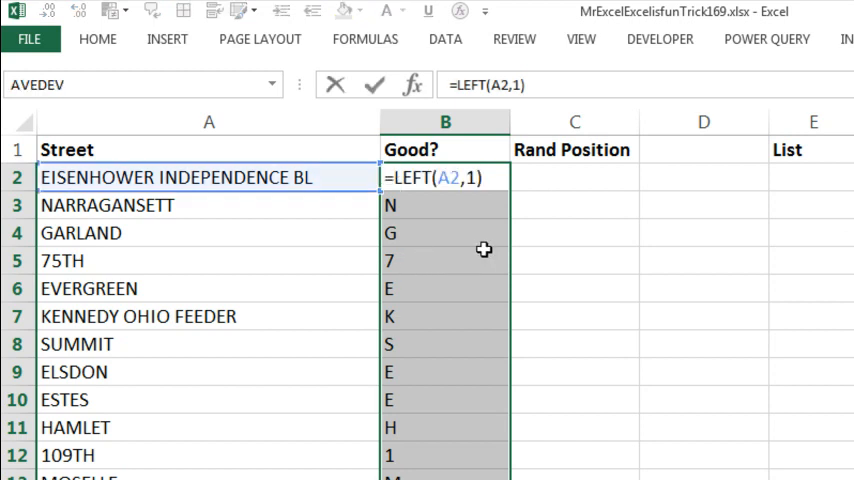
pyautogui.write('+0')
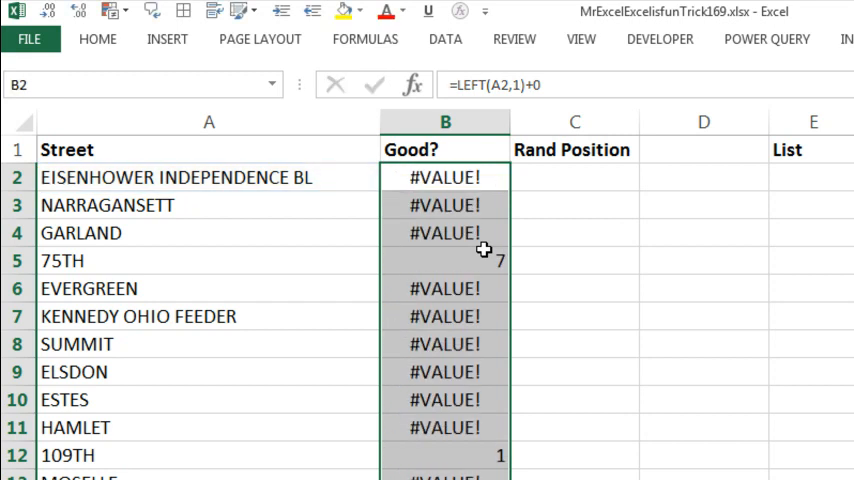
pyautogui.moveTo(513, 260)
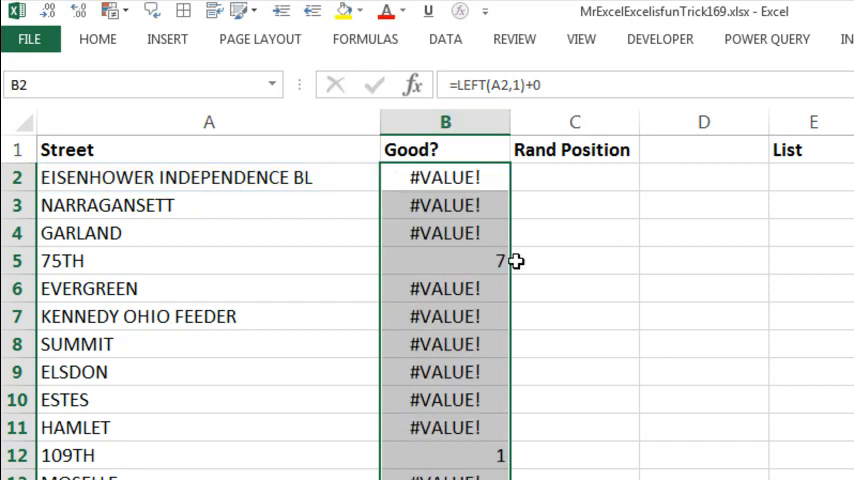
pyautogui.moveTo(505, 238)
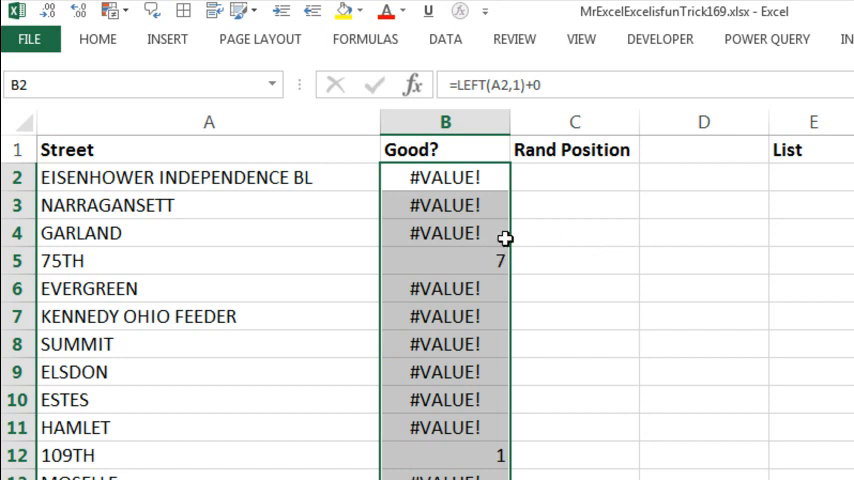
pyautogui.moveTo(533, 235)
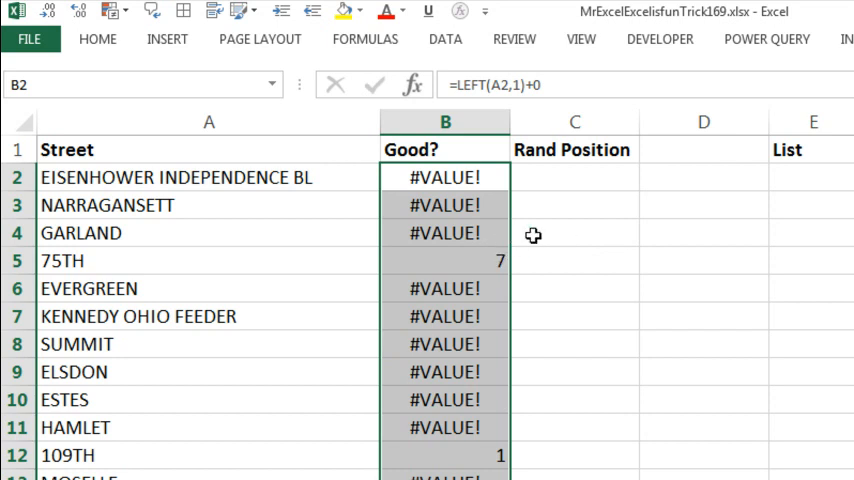
pyautogui.moveTo(488, 232)
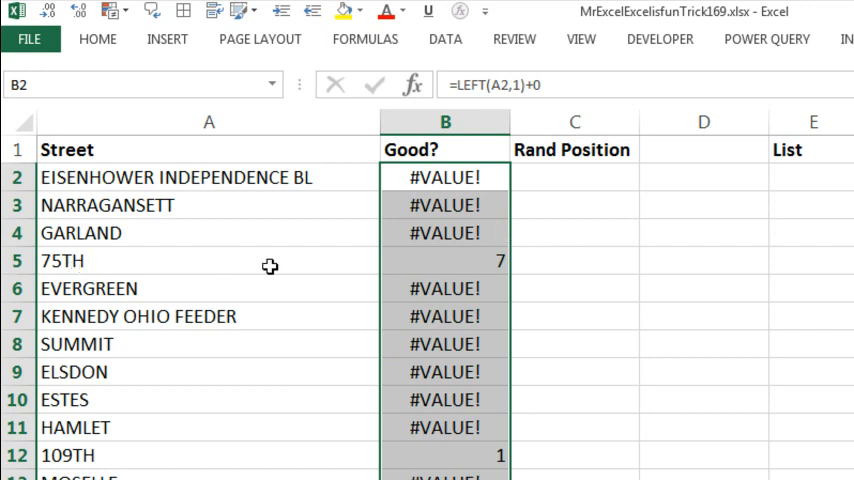
pyautogui.click(574, 177)
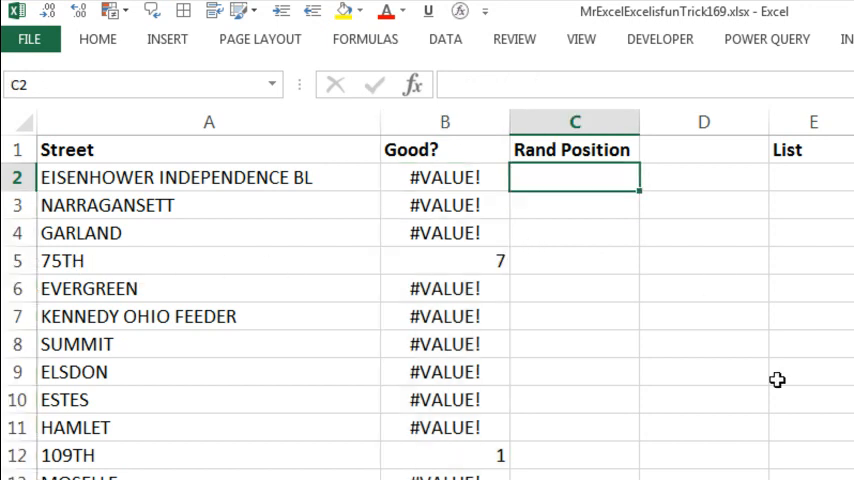
# Fill Rand Position with =SEARCH(" ",A2) to locate each street's first space
pyautogui.write('=SEARCH(')
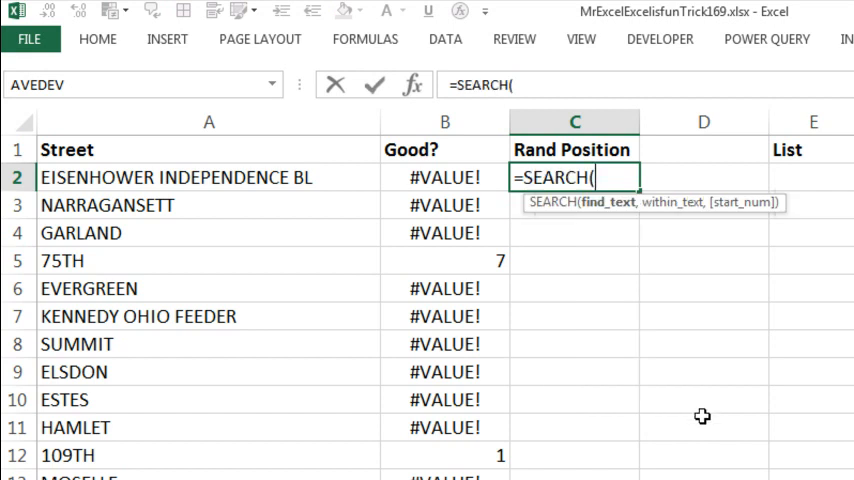
pyautogui.write('" "')
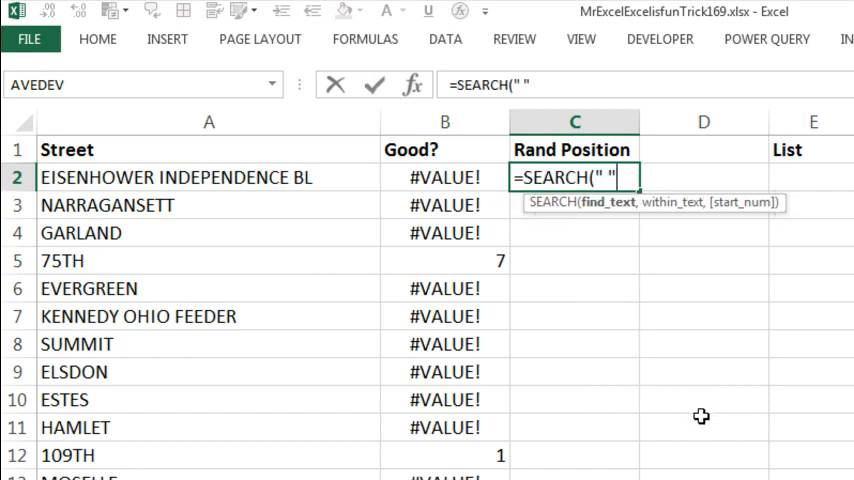
pyautogui.click(208, 177)
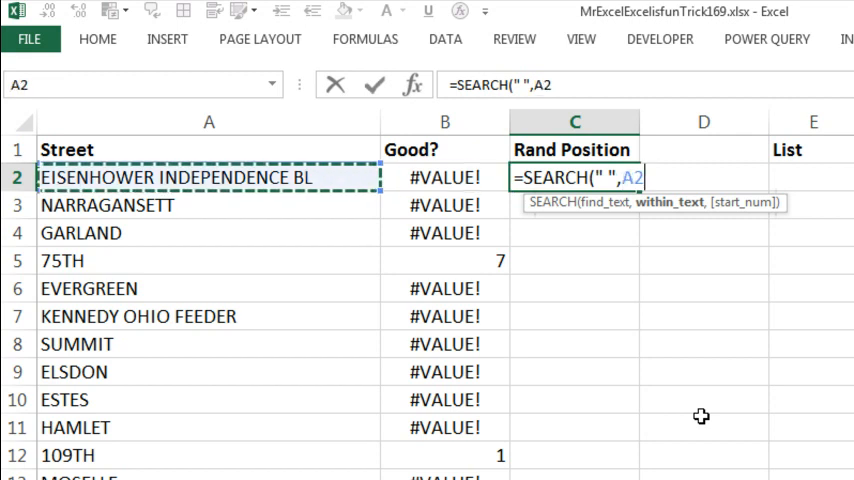
pyautogui.press('Enter')
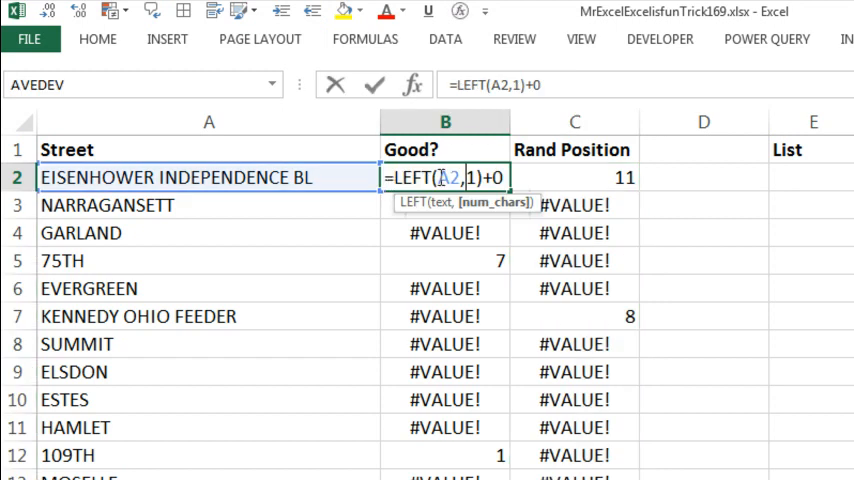
pyautogui.write('is')
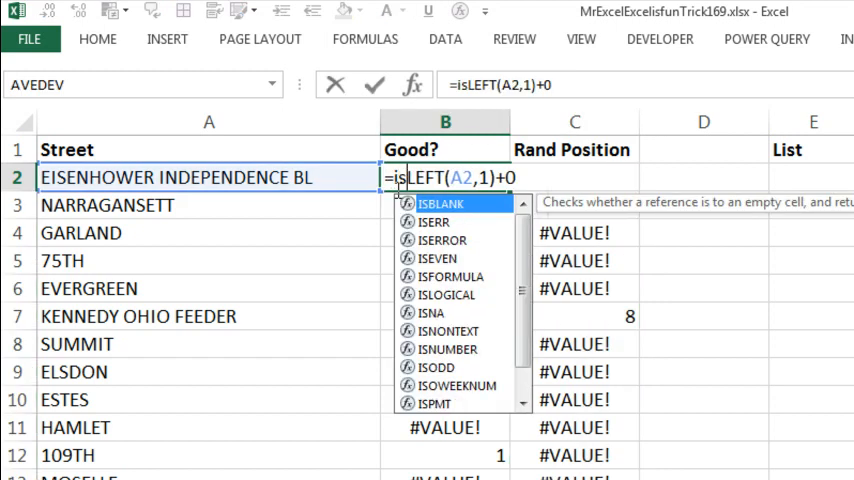
# Wrap the Good? and space-search formulas in ISERROR, copying the search expression for reuse
pyautogui.write('er')
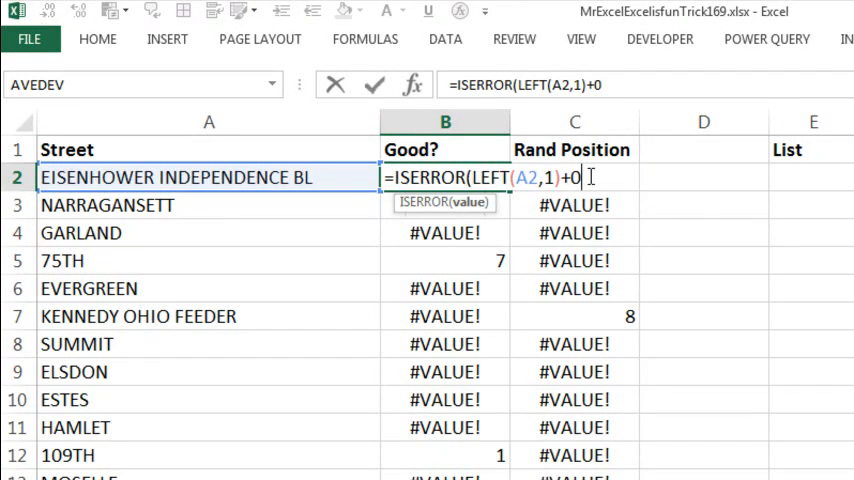
pyautogui.press('Enter')
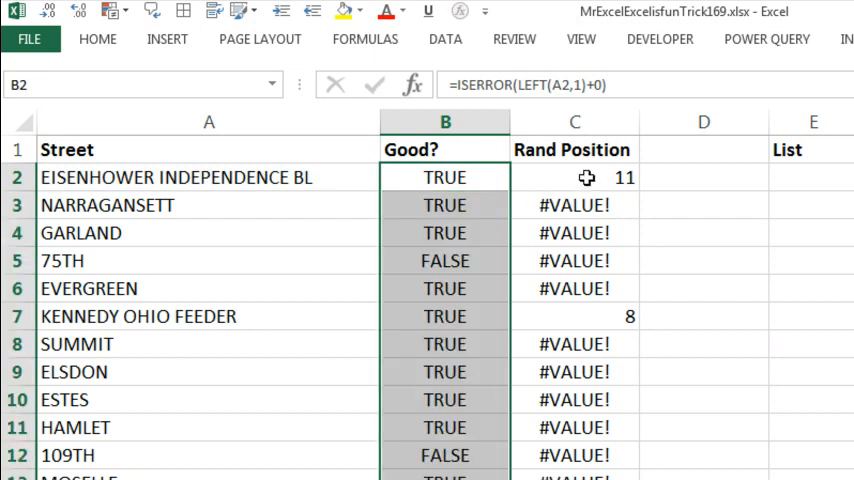
pyautogui.write('=SEARCH(" ",A2)')
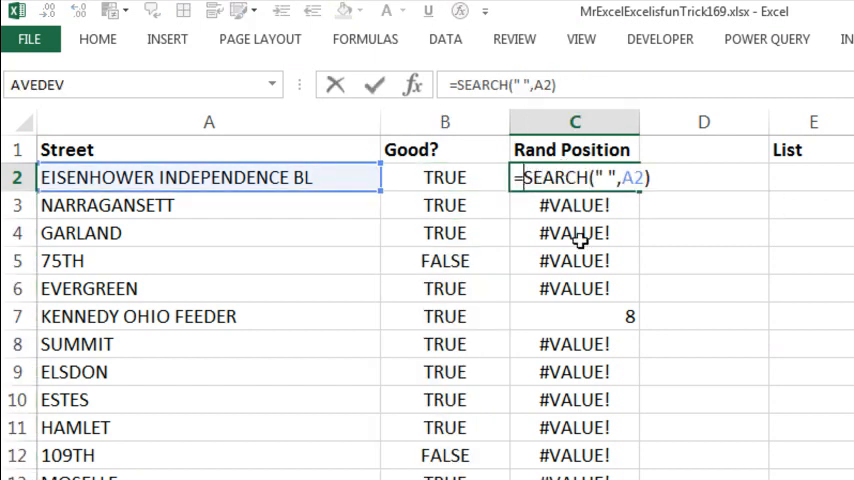
pyautogui.write('ise')
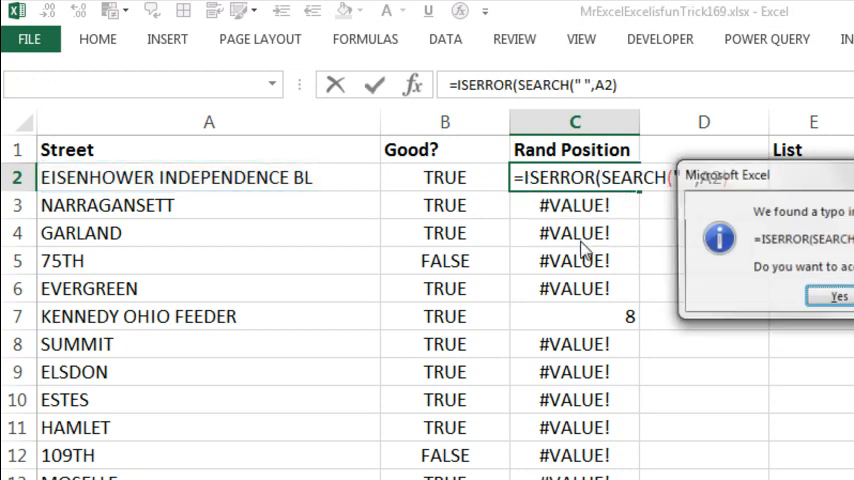
pyautogui.click(838, 296)
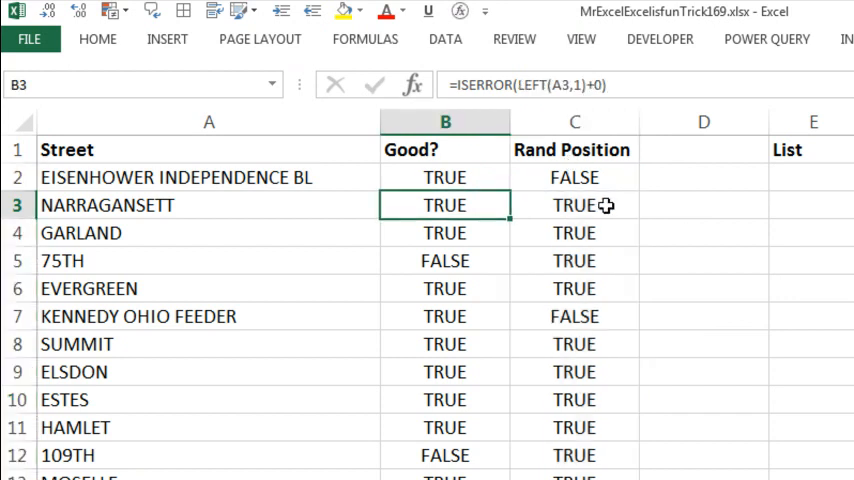
pyautogui.click(575, 232)
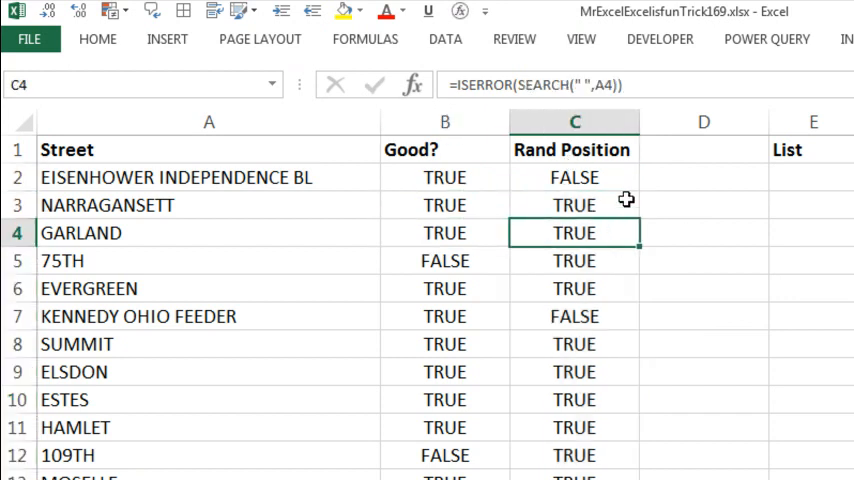
pyautogui.doubleClick(574, 177)
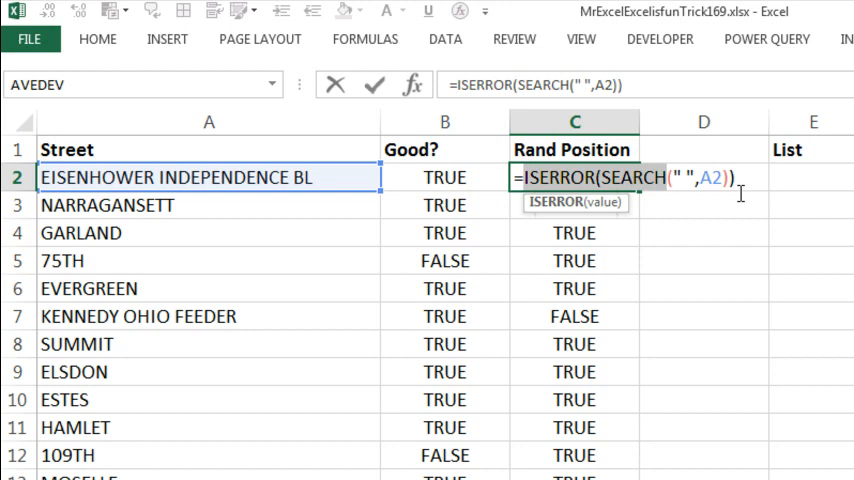
pyautogui.press('Enter')
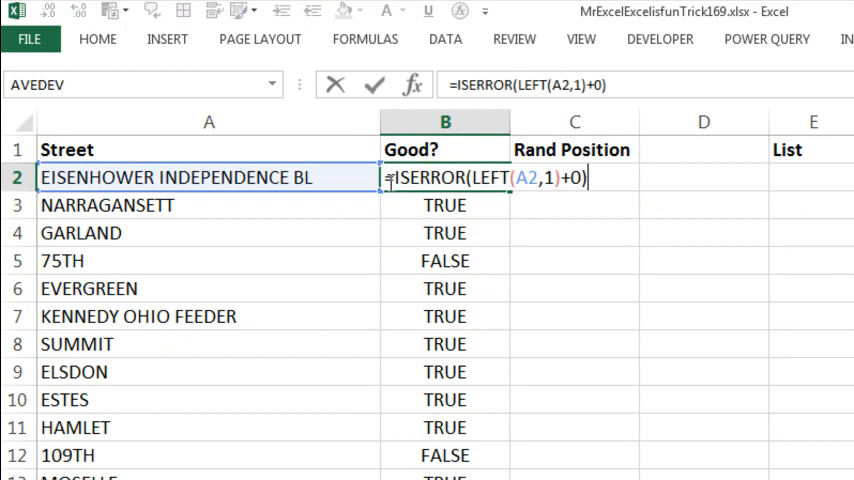
# Fill Good? with =AND(ISERROR(LEFT(A2,1)+0),ISERROR(SEARCH(" ",A2))) and check rows like 75TH
pyautogui.write('and')
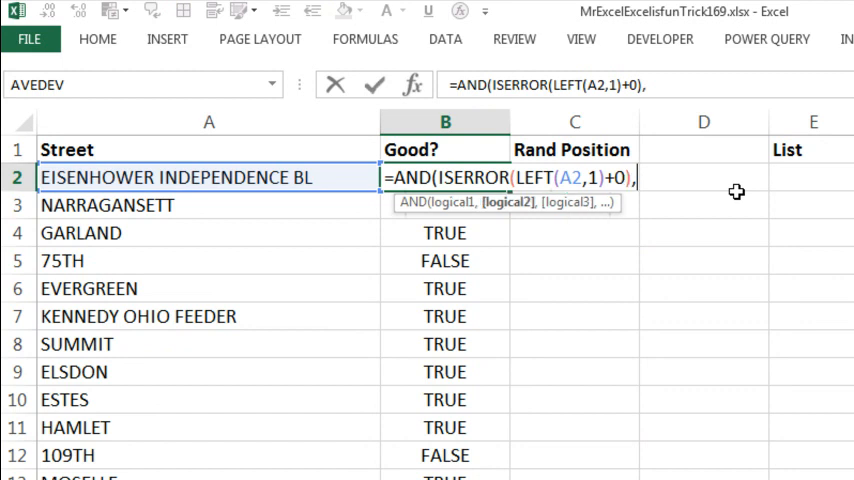
pyautogui.write('ISERROR(SEARCH(" ",A2)))')
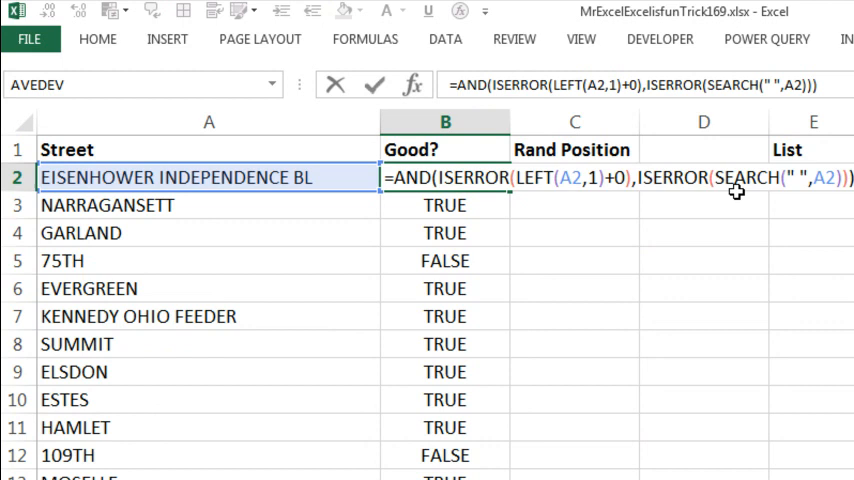
pyautogui.press('Enter')
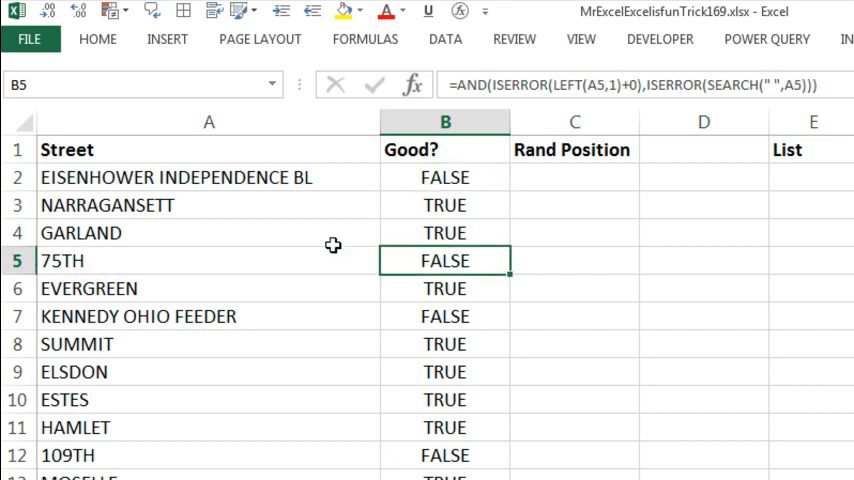
pyautogui.click(444, 288)
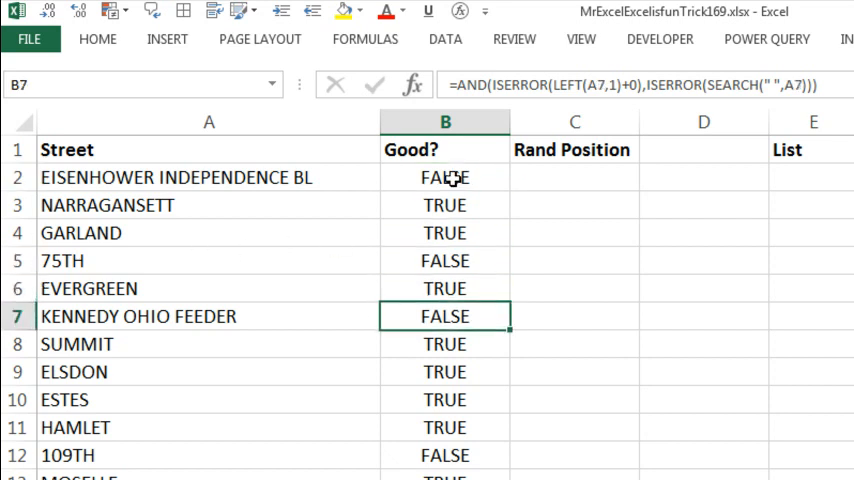
pyautogui.click(445, 177)
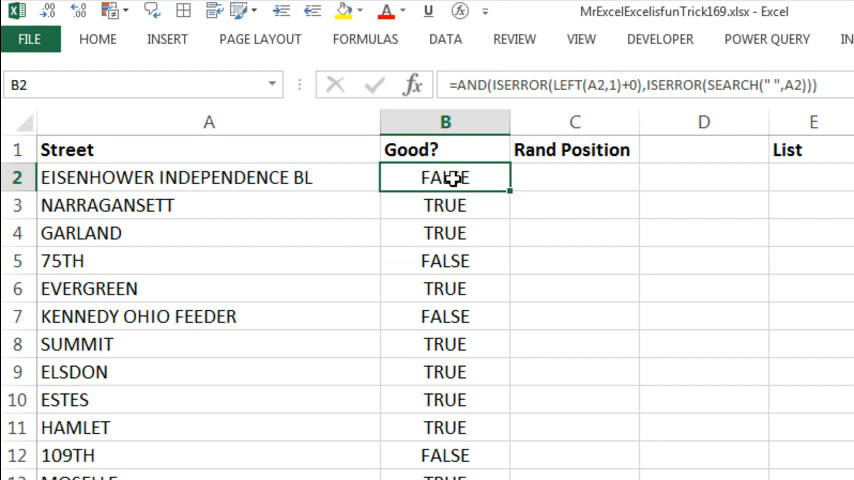
pyautogui.scroll(-3)
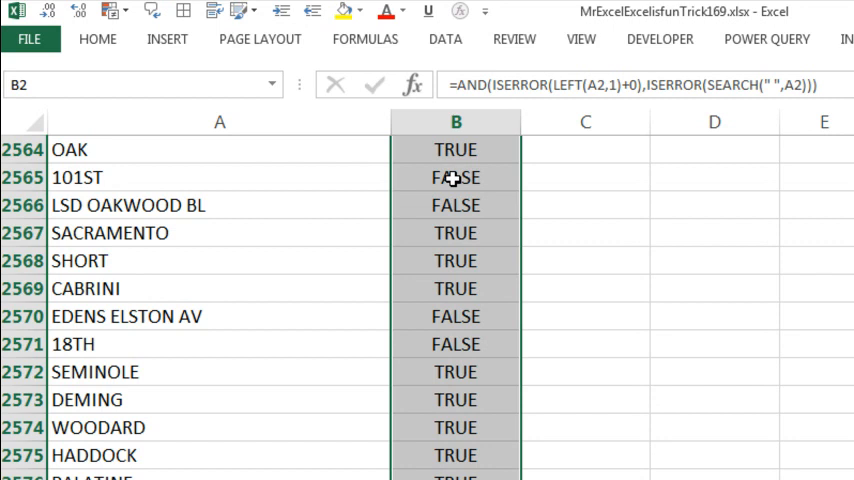
pyautogui.press('ctrl+f')
pyautogui.write('FALSE')
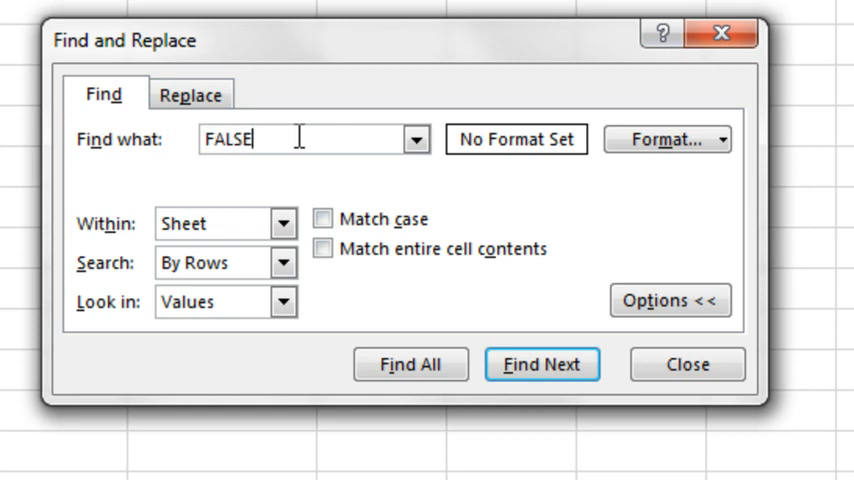
# Find all cells with the value FALSE and delete their entire rows
pyautogui.click(283, 302)
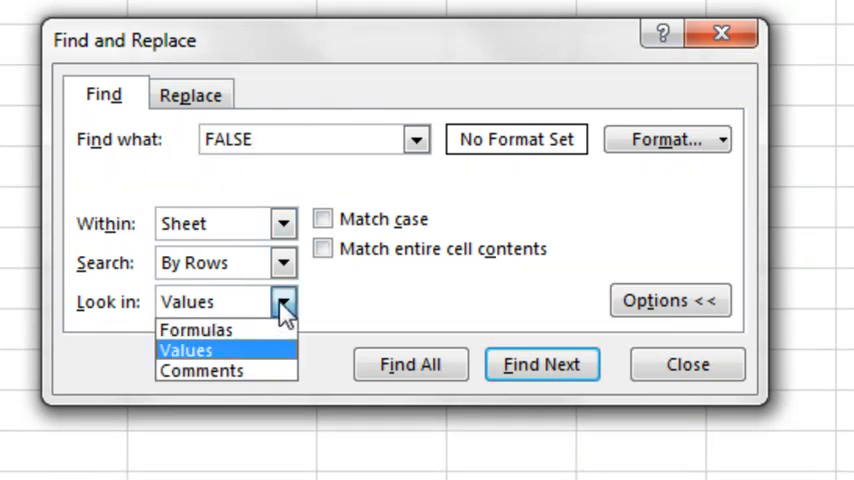
pyautogui.click(196, 329)
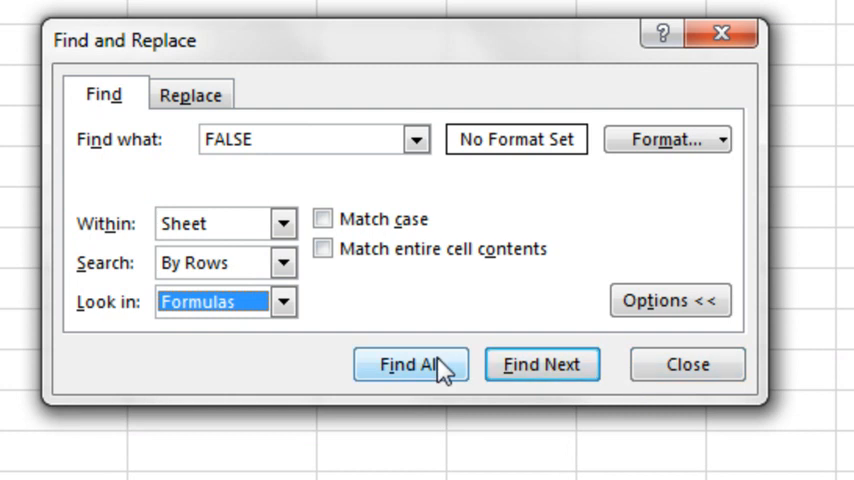
pyautogui.click(410, 364)
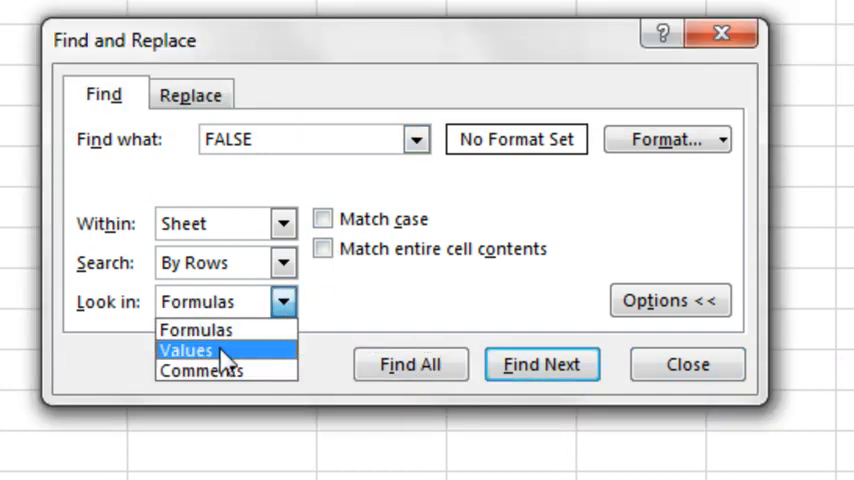
pyautogui.click(410, 363)
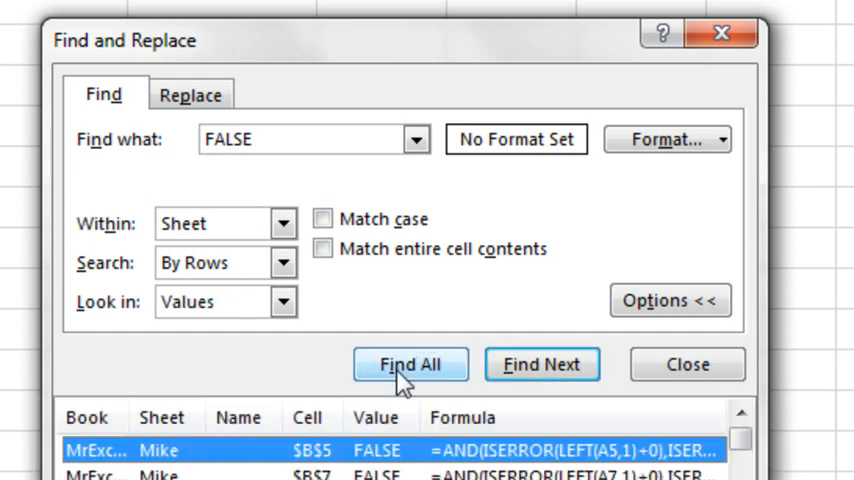
pyautogui.click(410, 363)
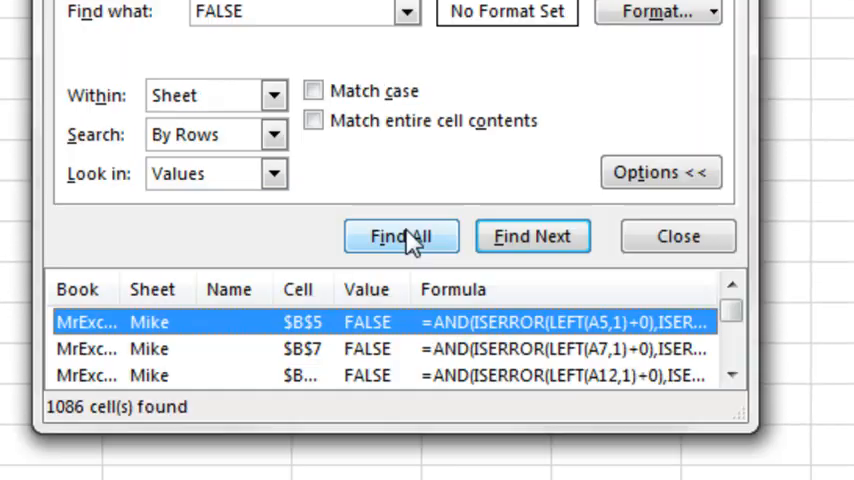
pyautogui.moveTo(230, 385)
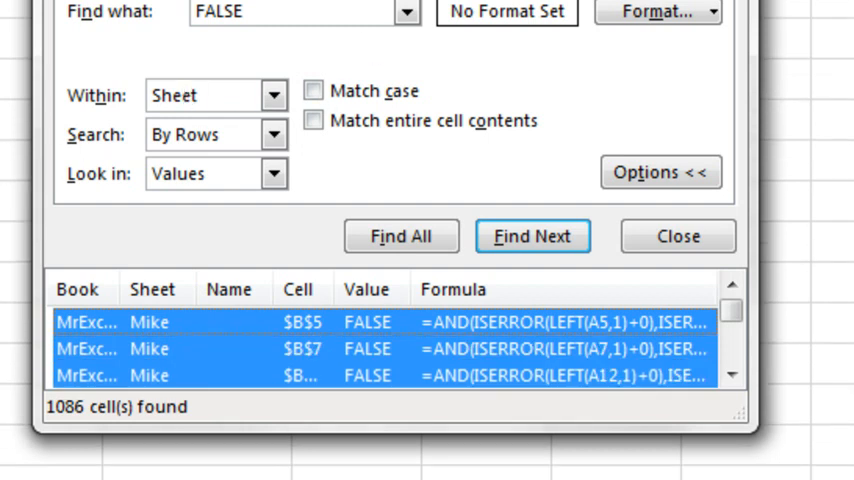
pyautogui.click(677, 236)
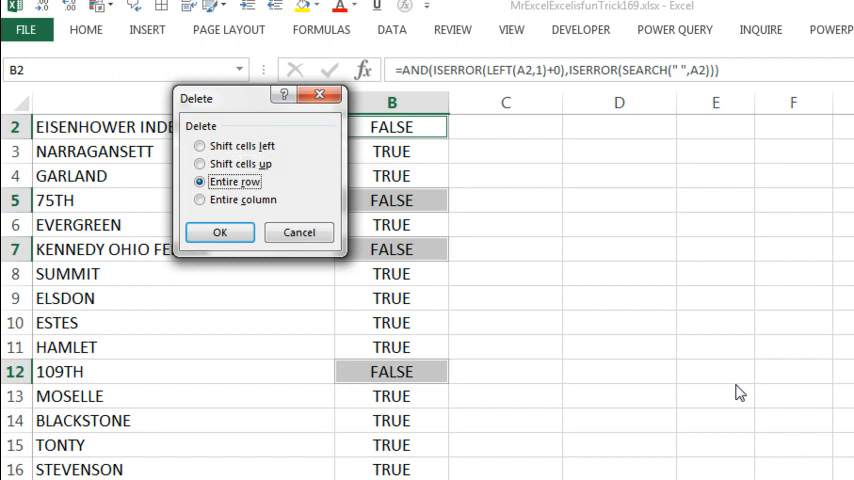
pyautogui.click(219, 231)
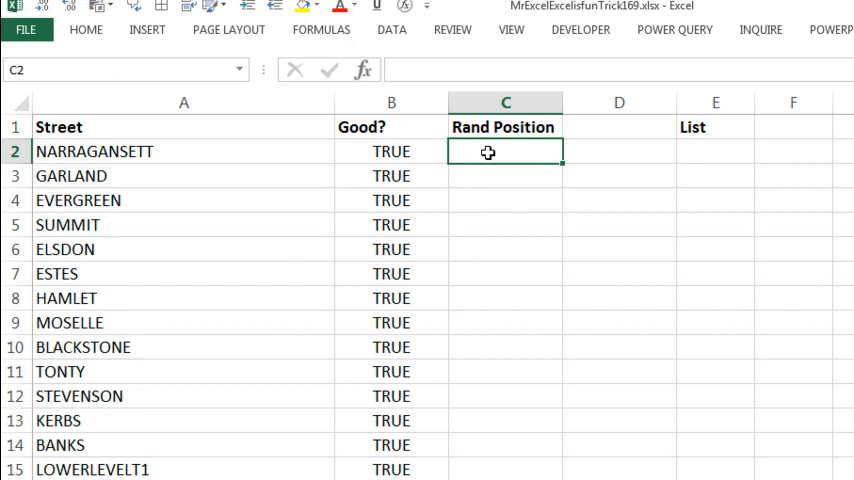
# Enter =RAND() in C2, then copy =A2 from E2 down to E251
pyautogui.write('=RAND(')
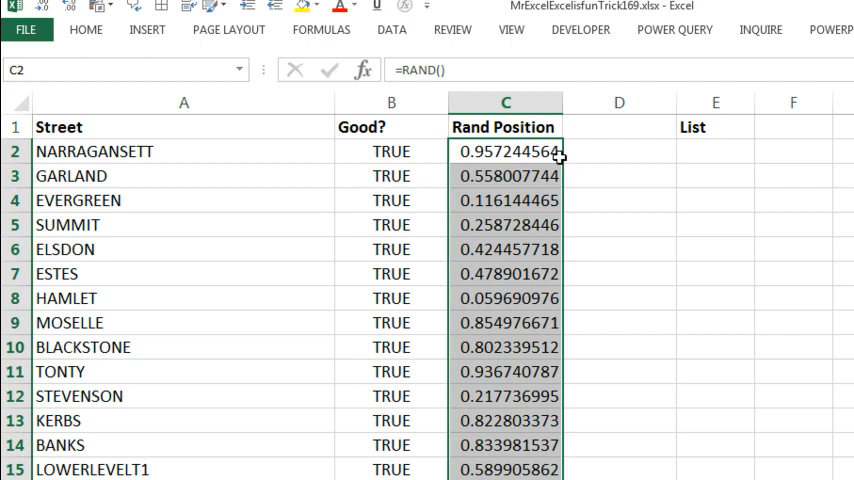
pyautogui.moveTo(548, 175)
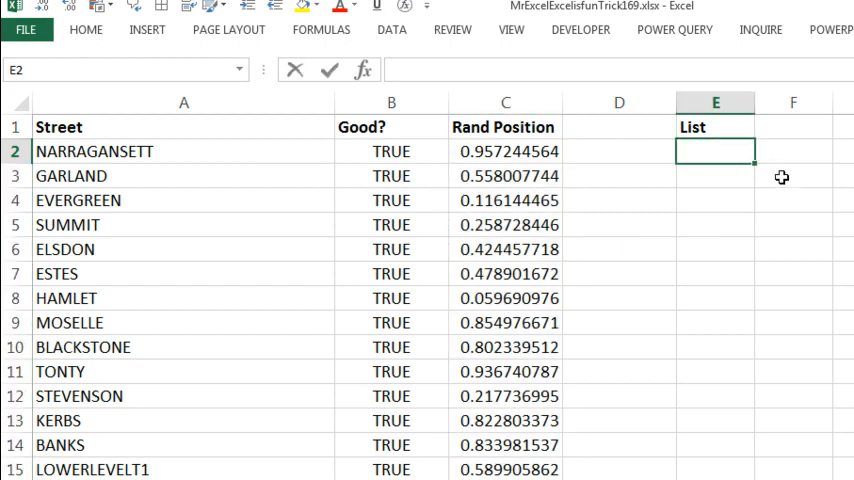
pyautogui.write('=A2')
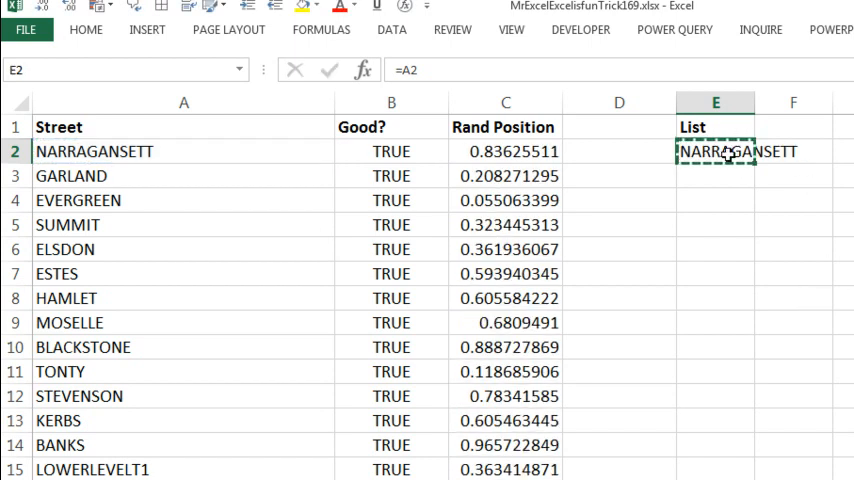
pyautogui.moveTo(705, 413)
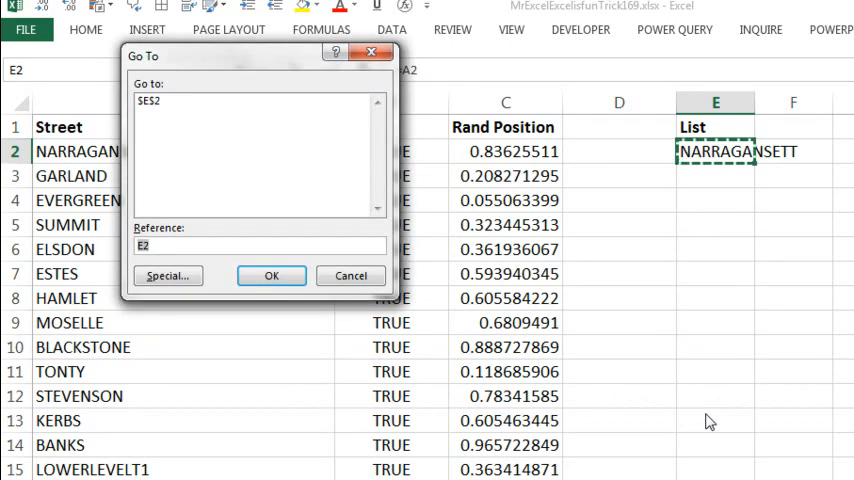
pyautogui.write('e25')
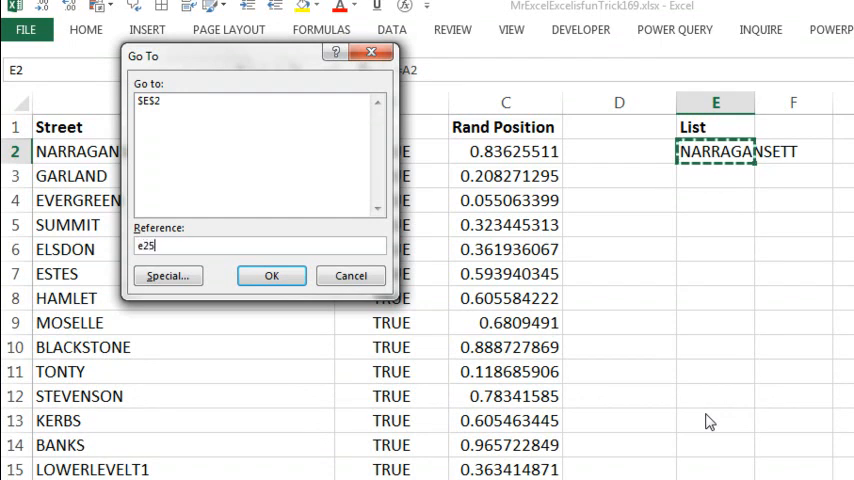
pyautogui.write('1')
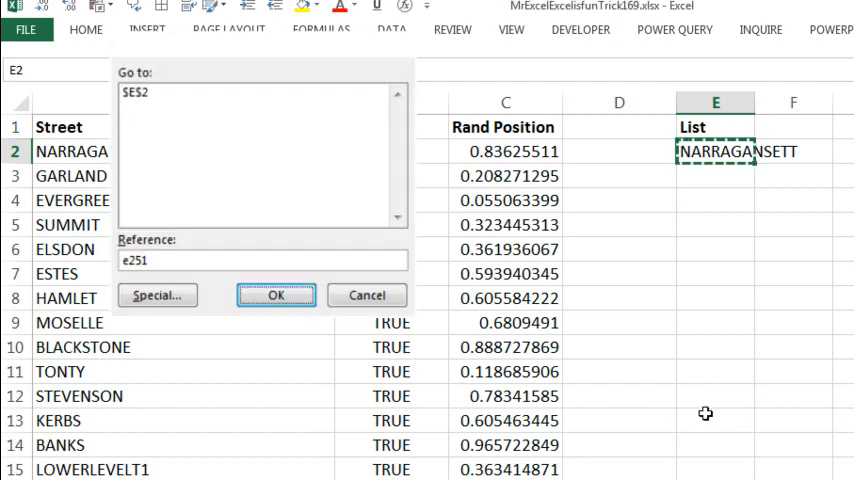
pyautogui.click(276, 295)
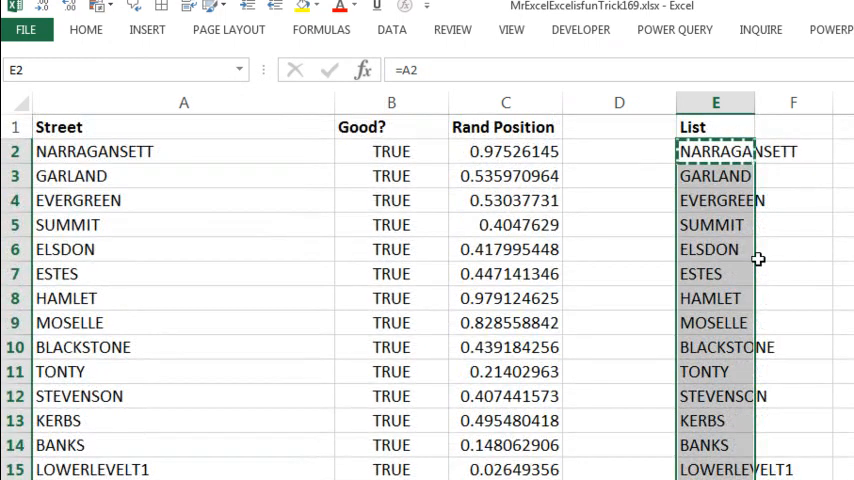
pyautogui.click(715, 273)
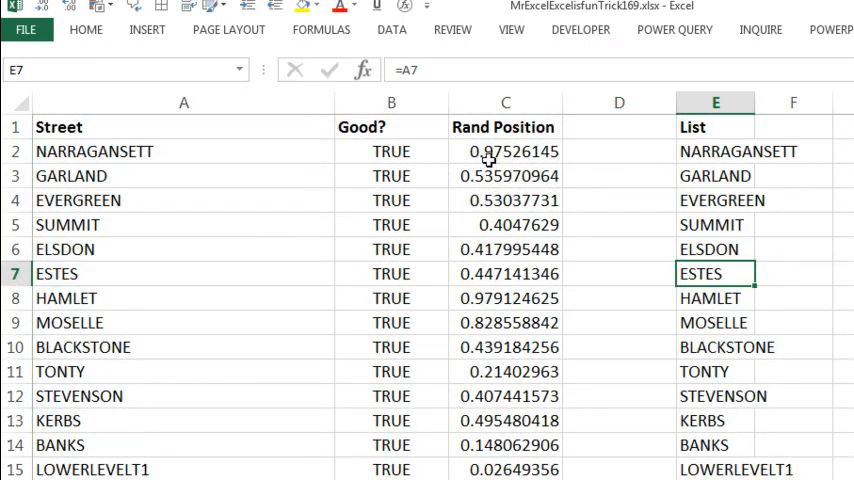
# Sort the list by Rand Position smallest to largest twice, shuffling the street order
pyautogui.rightClick(505, 151)
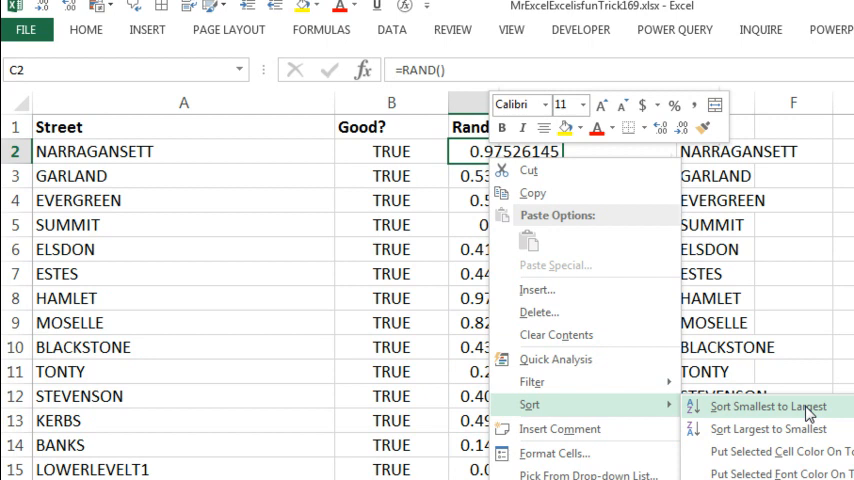
pyautogui.click(765, 405)
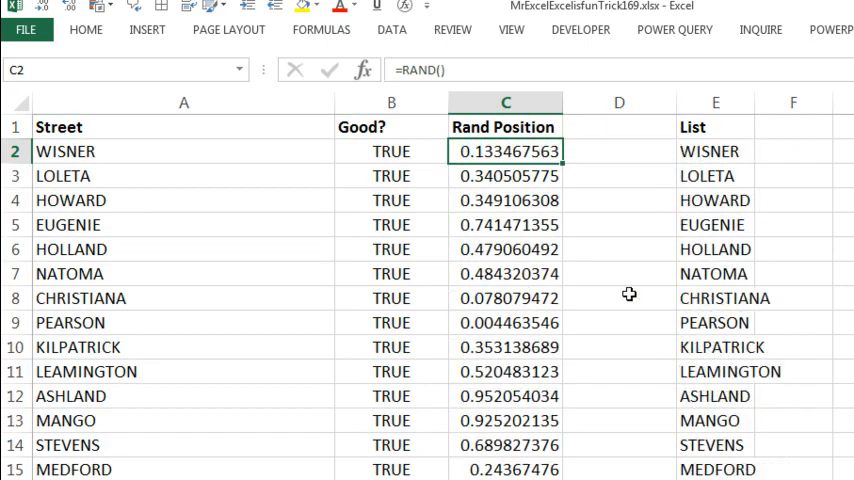
pyautogui.moveTo(568, 286)
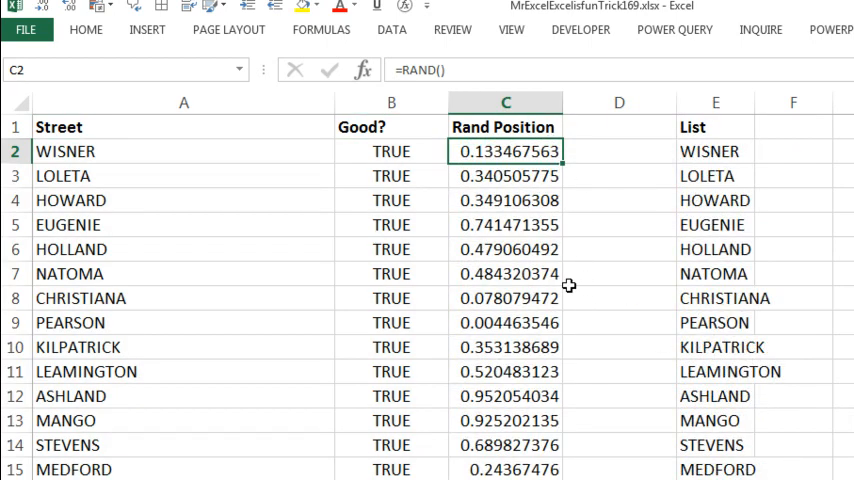
pyautogui.rightClick(568, 286)
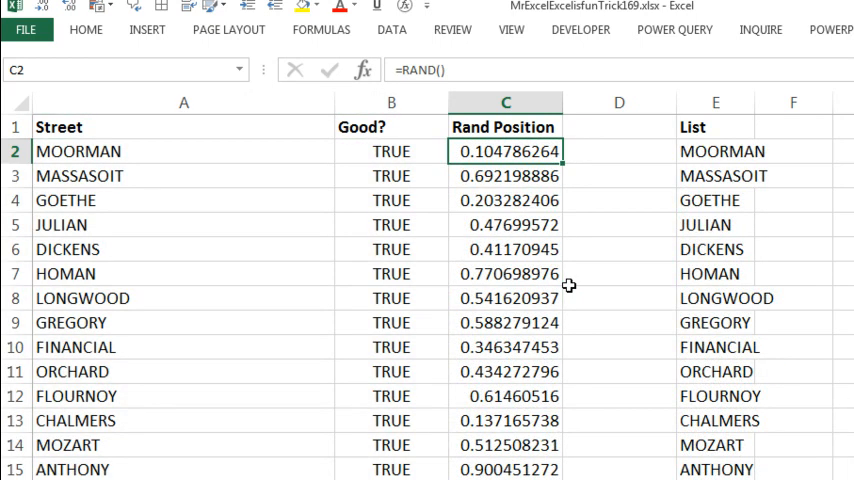
pyautogui.click(715, 151)
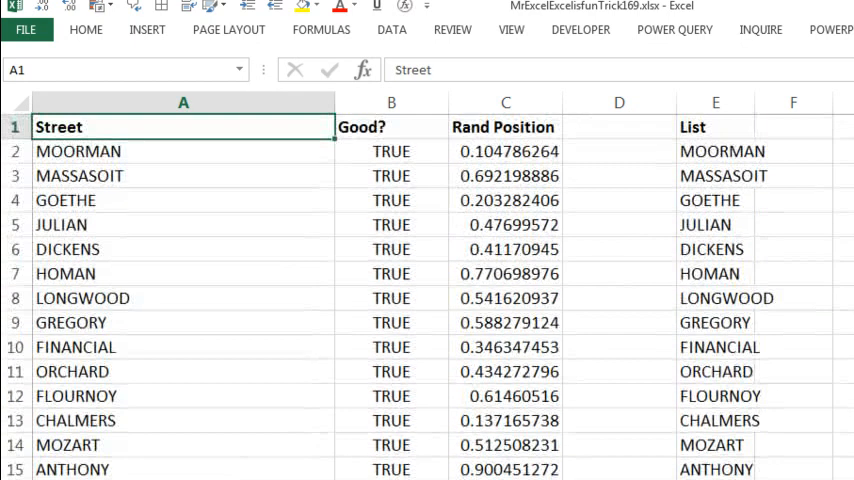
pyautogui.click(618, 151)
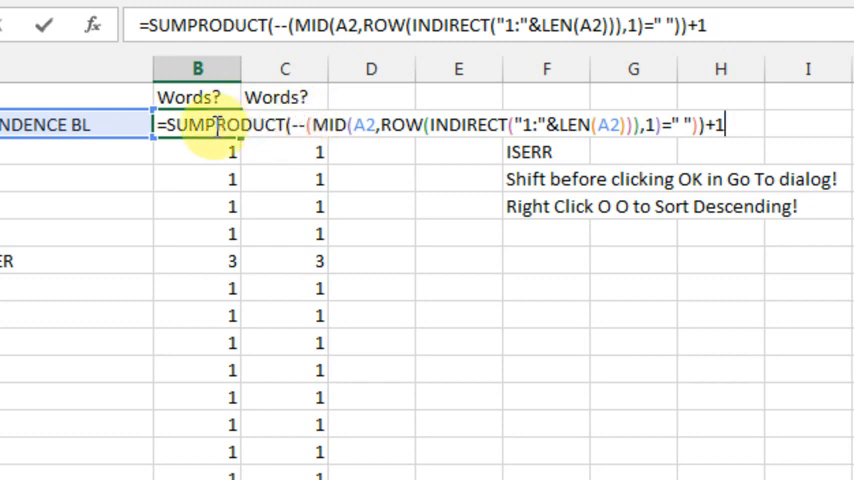
pyautogui.moveTo(760, 118)
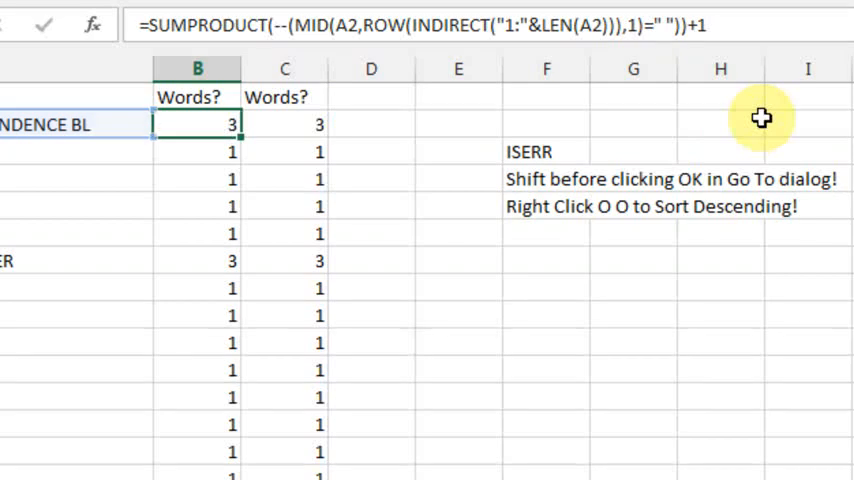
# Display the =words(A2) formula inside cell C2
pyautogui.click(285, 124)
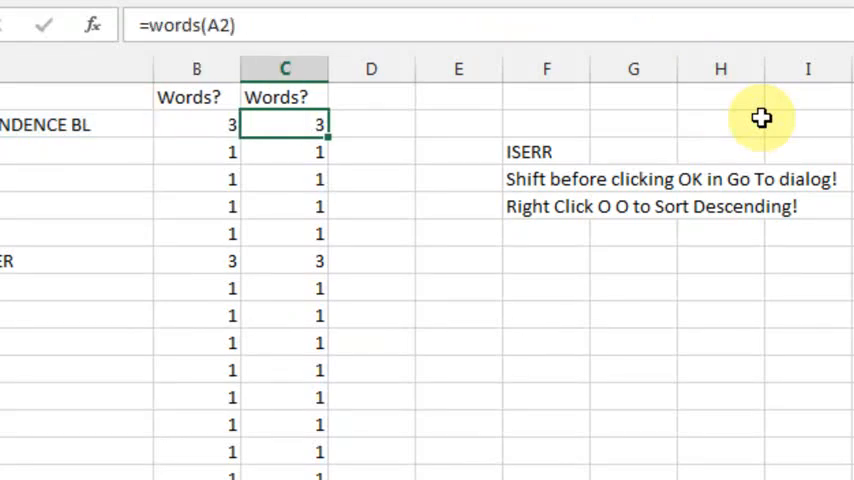
pyautogui.doubleClick(285, 124)
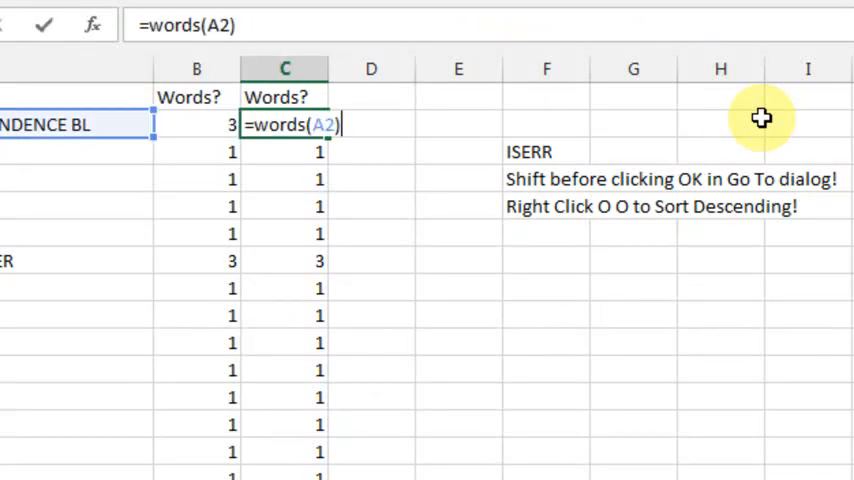